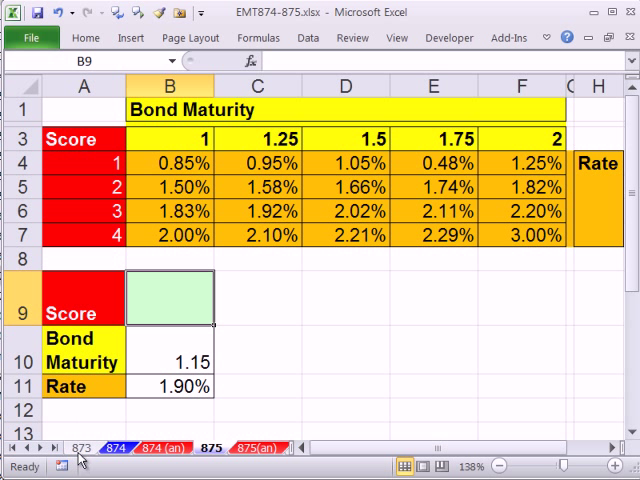
Step: Review the earlier interest rate lookup example, then return to the bond maturity table and its input 1.15
left_click(82, 448)
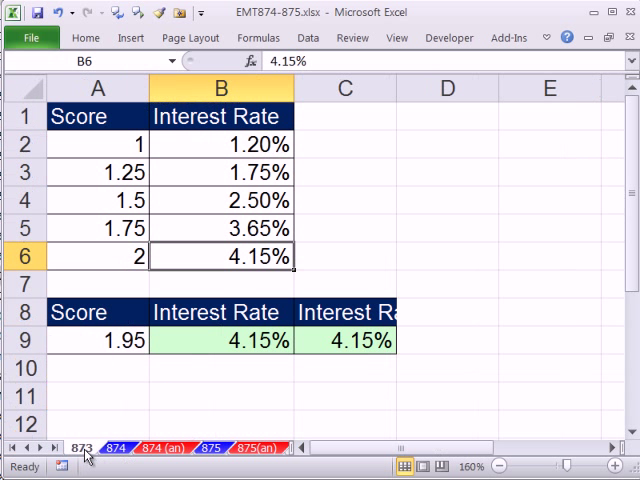
mouse_move(130, 176)
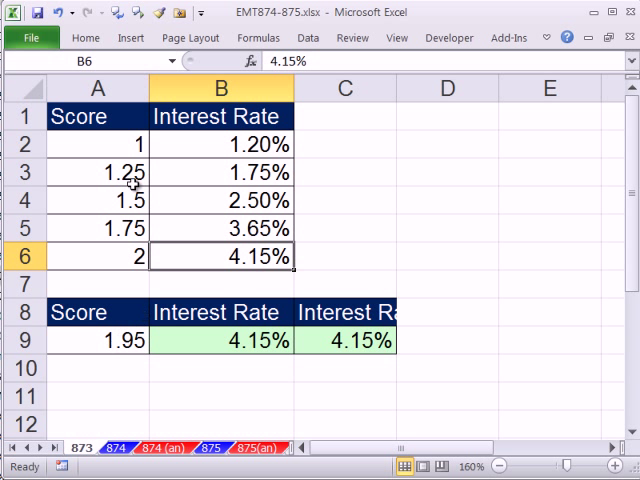
mouse_move(116, 204)
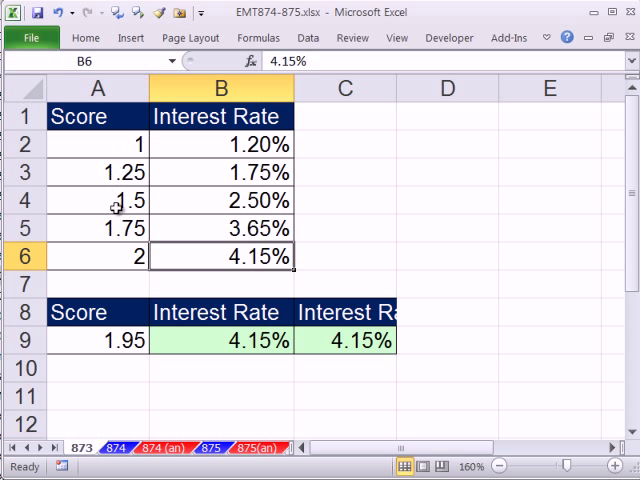
mouse_move(96, 220)
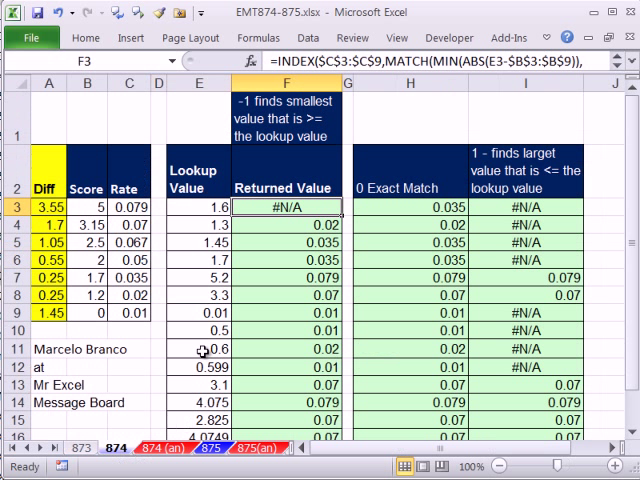
left_click(196, 208)
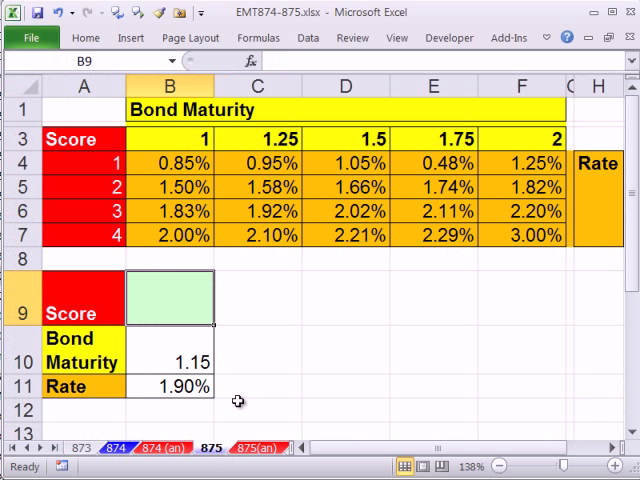
mouse_move(292, 298)
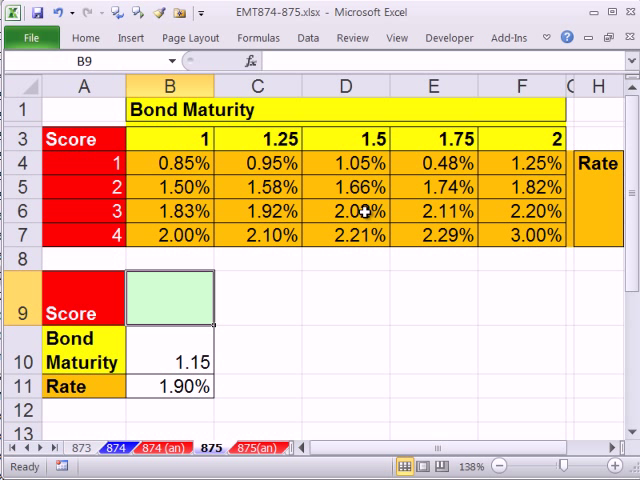
mouse_move(224, 180)
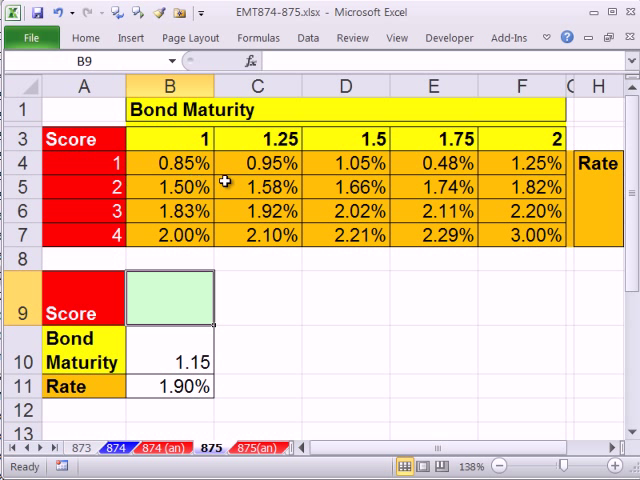
mouse_move(236, 238)
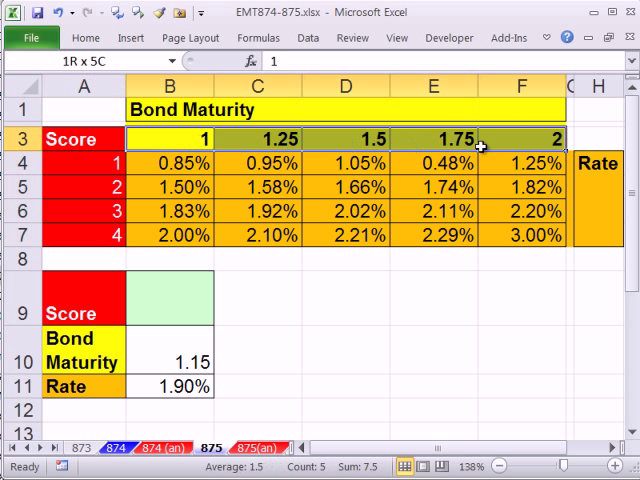
left_click(170, 356)
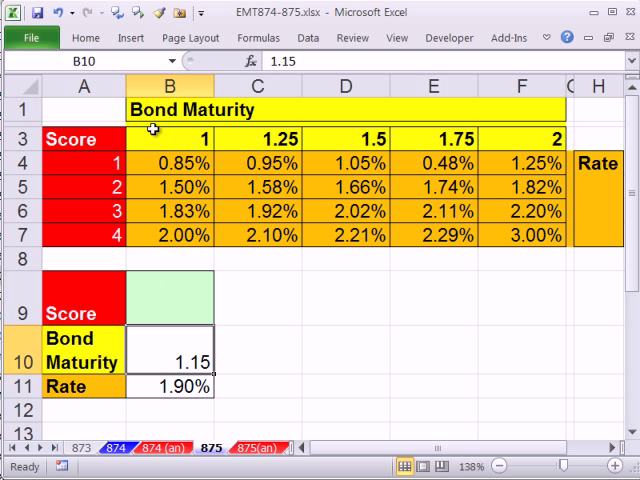
mouse_move(256, 322)
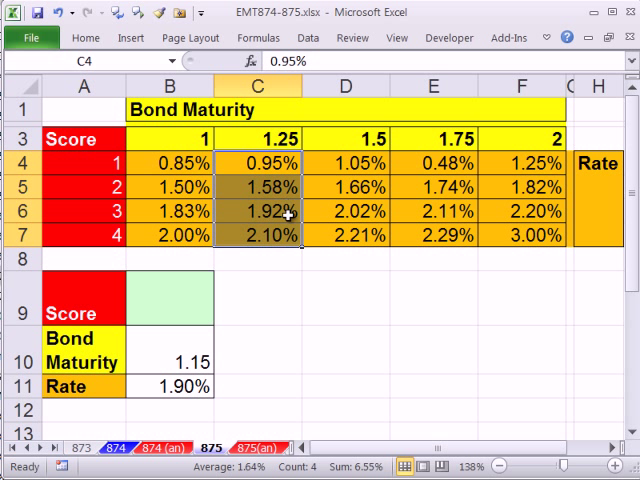
mouse_move(438, 132)
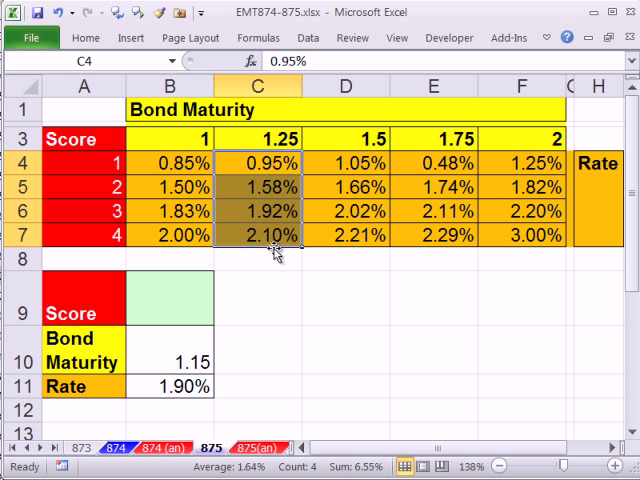
mouse_move(276, 252)
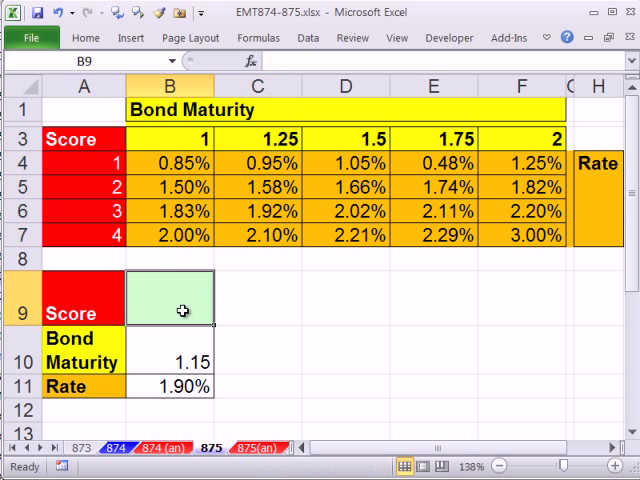
mouse_move(276, 372)
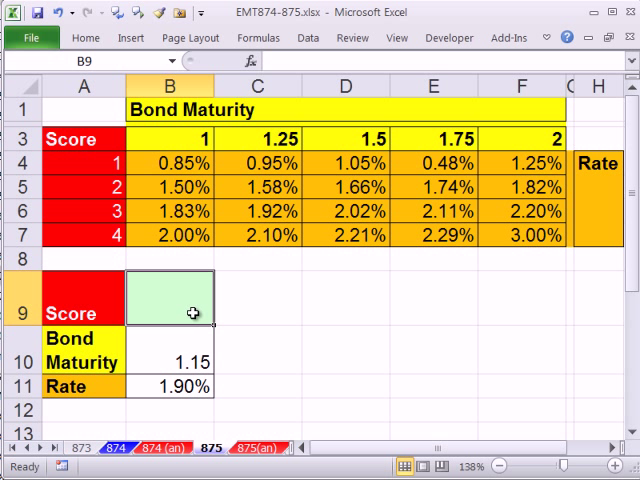
Step: Enter =VLOOKUP(B10,B3:F3,1) in Score cell B9, returning 1, and reopen it for review
type("=vl")
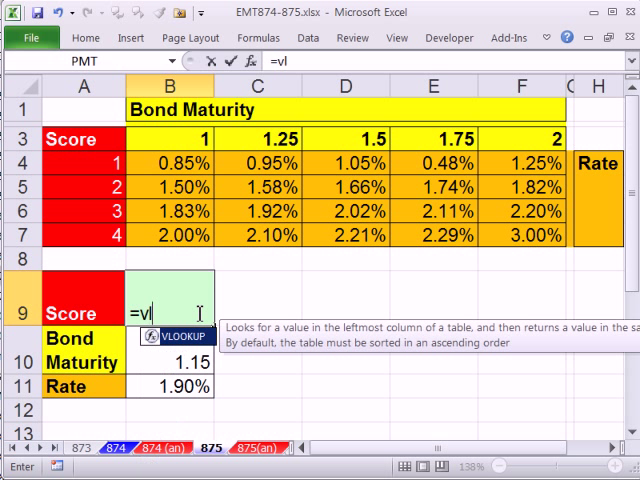
type("VLOOKUP(")
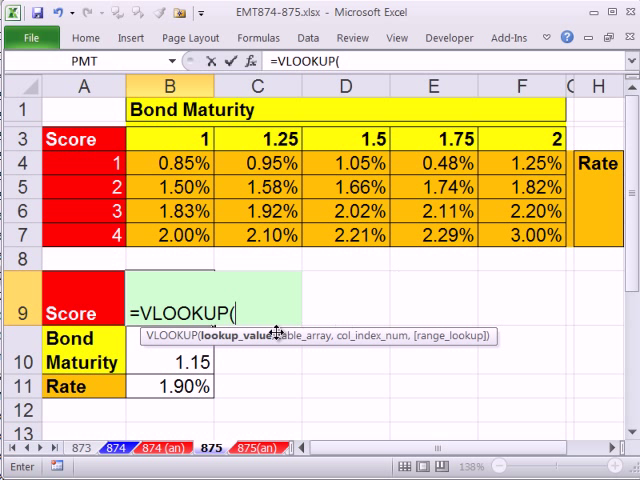
left_click(168, 360)
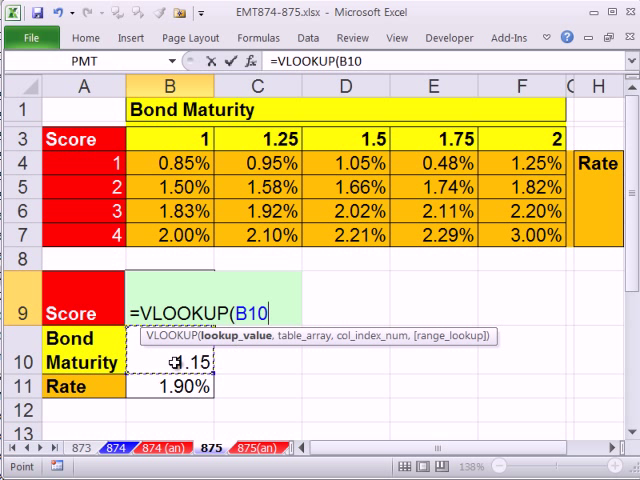
type(",B3:F3")
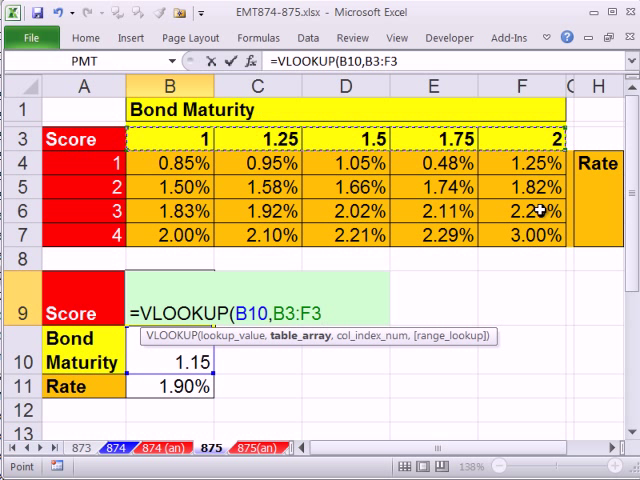
type(",1)")
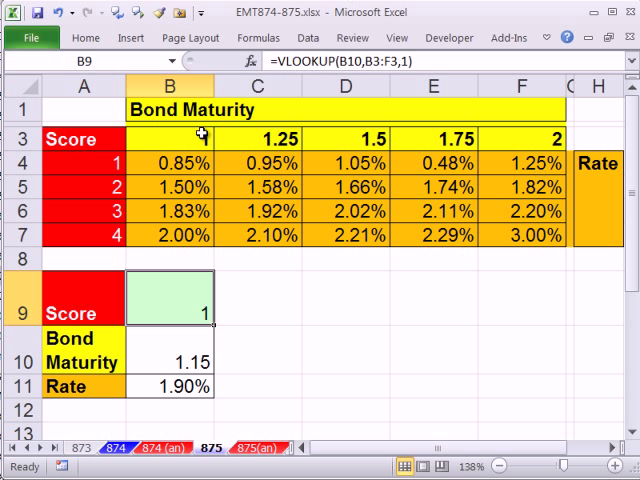
double_click(170, 312)
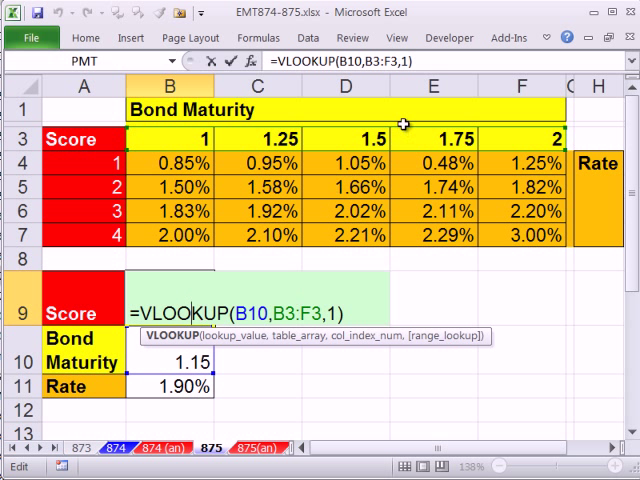
mouse_move(260, 252)
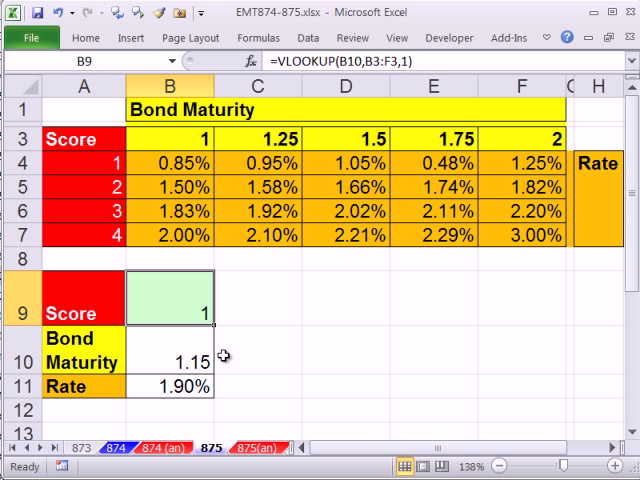
mouse_move(448, 392)
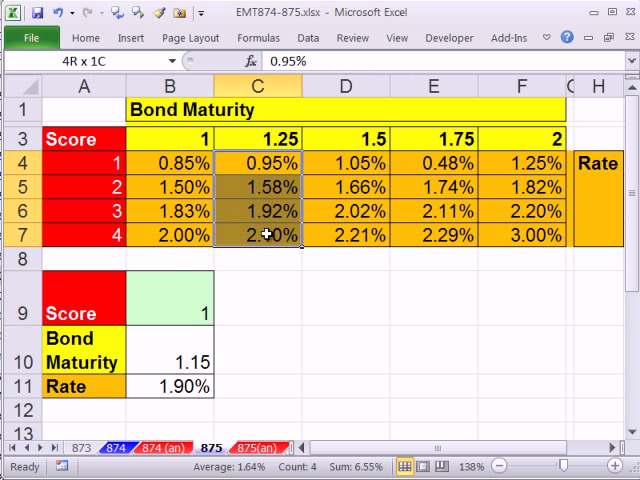
left_click(184, 300)
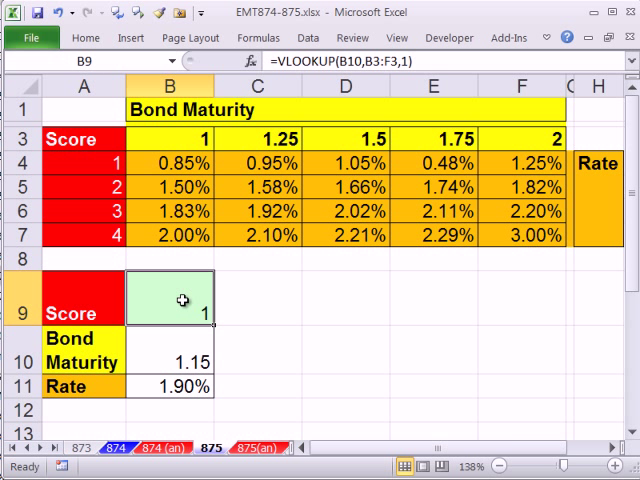
Step: Build =INDEX(B4:F7,,MATCH(MROUND(B10,.25),... using the maturity rounded to 0.25
type("=INDEX(B4:F7")
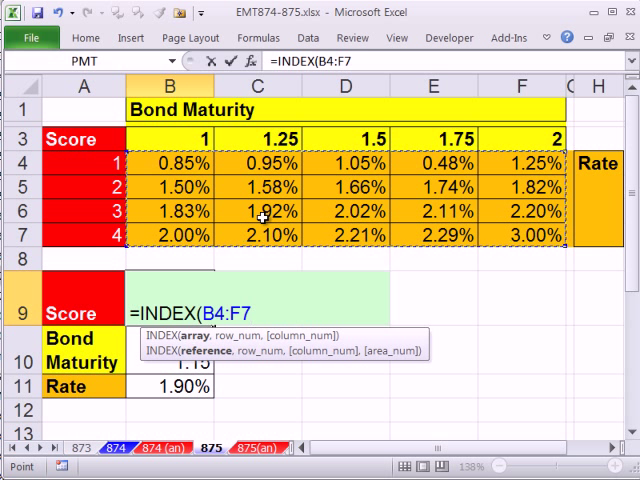
type(",")
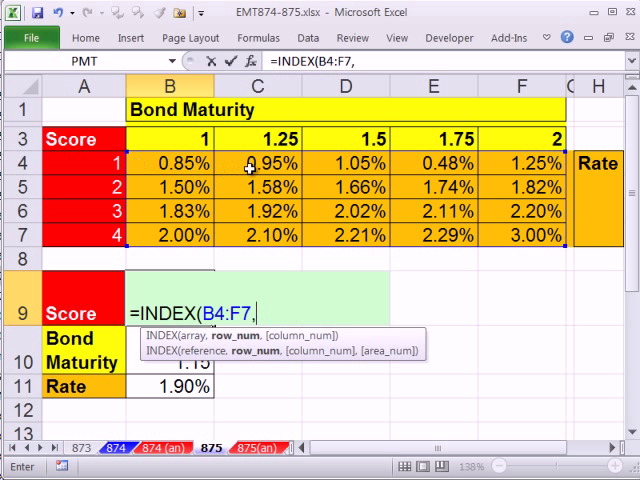
mouse_move(258, 356)
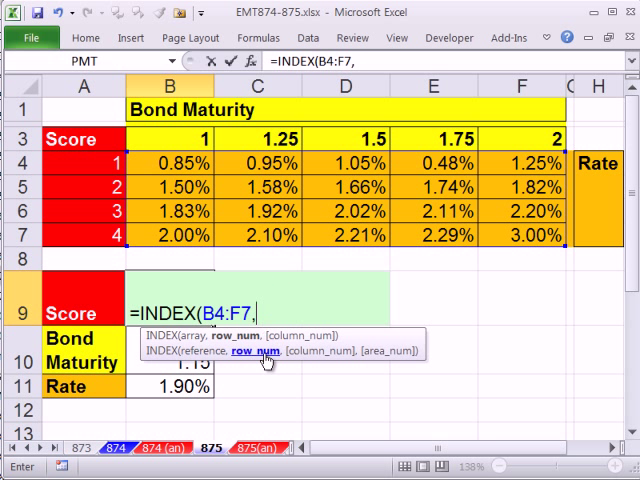
type(",")
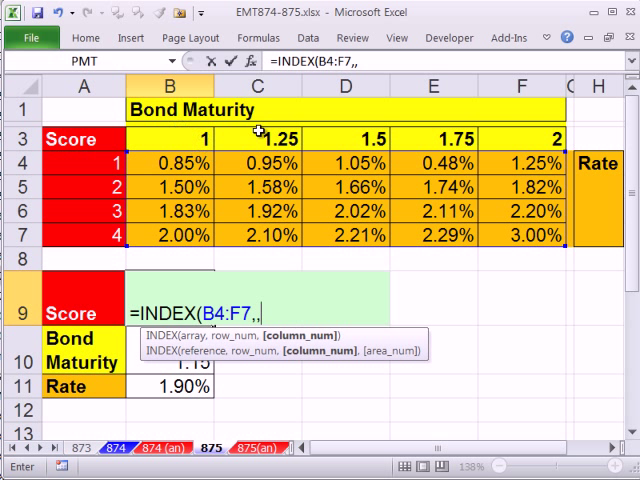
mouse_move(336, 302)
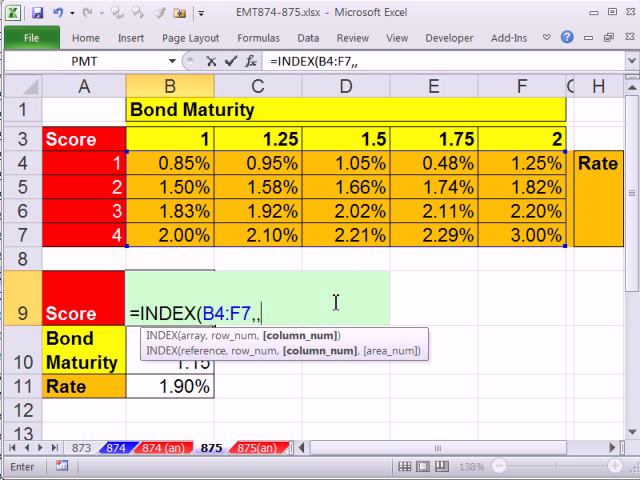
type("MATCH(")
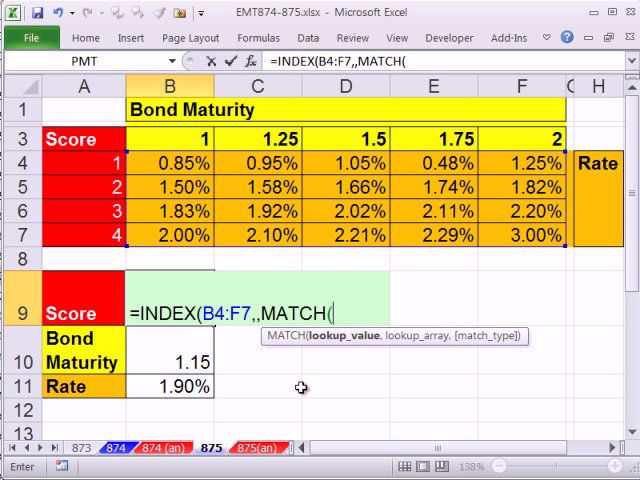
type("MROUND(")
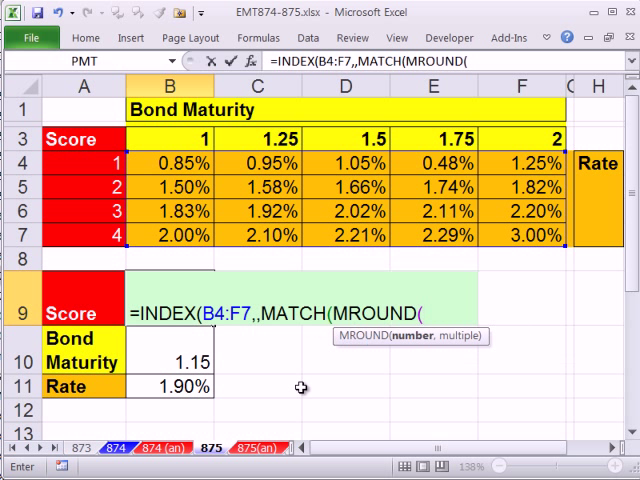
left_click(164, 350)
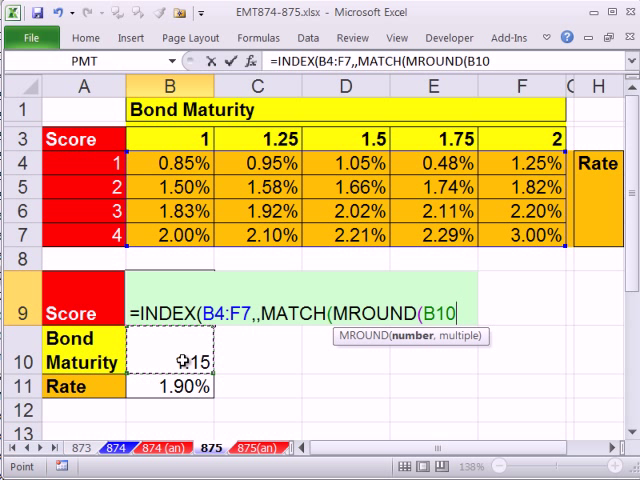
type(",")
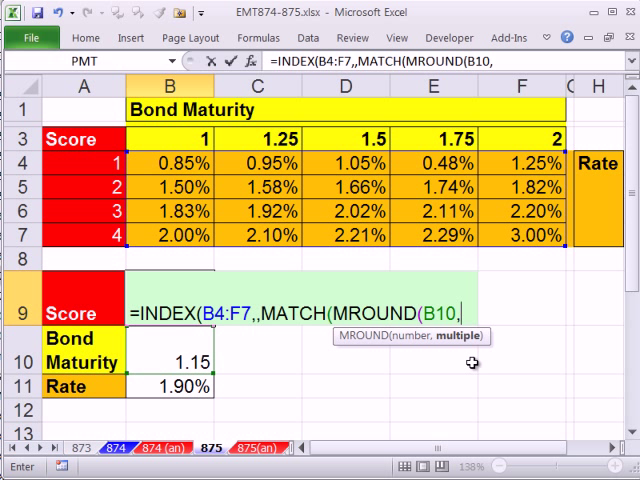
type(".2")
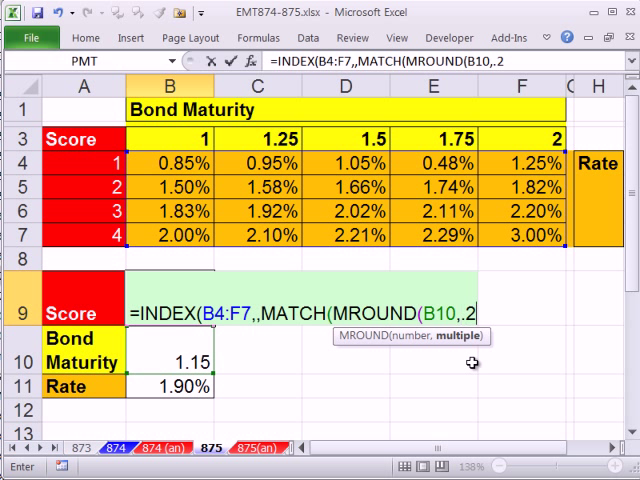
type("5")
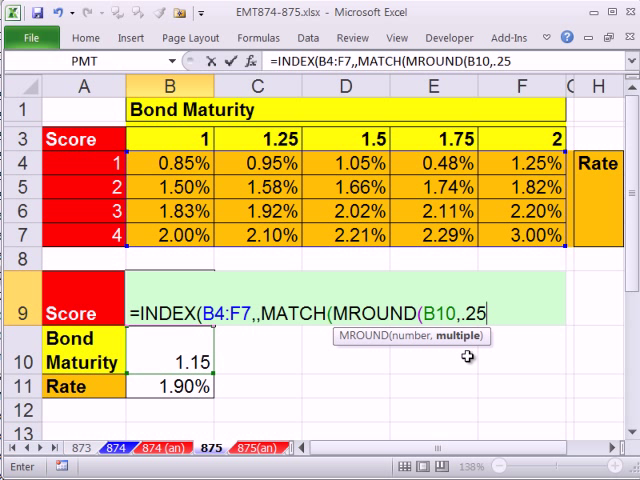
type(")")
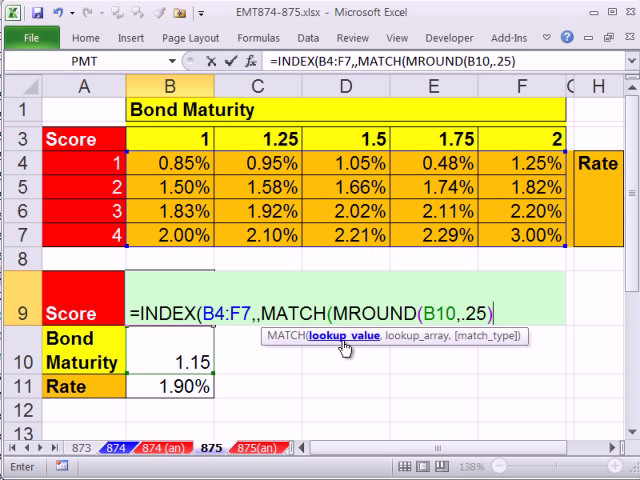
type(",B3:F3)")
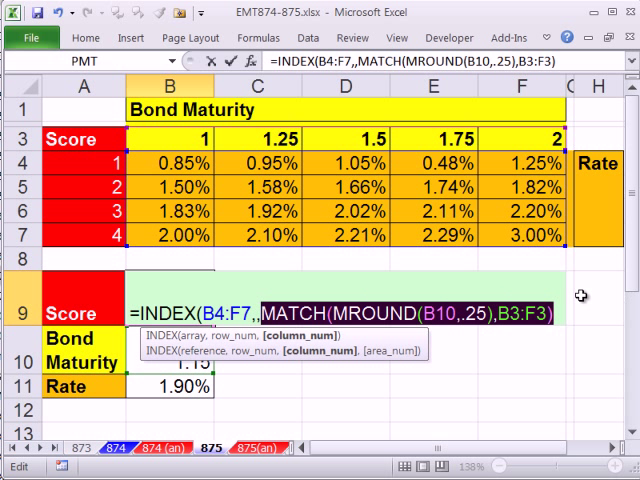
Step: Complete the MATCH against B3:F3 so B9 returns 0.009, and make all references absolute with F4
type("2")
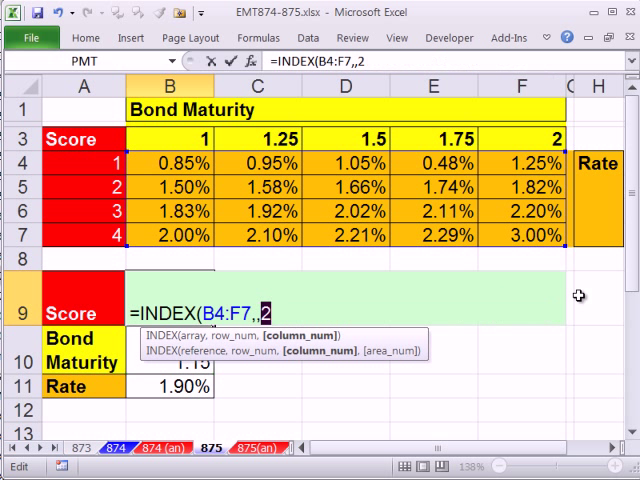
type("MATCH(MROUND(B10,.25),B3:F3")
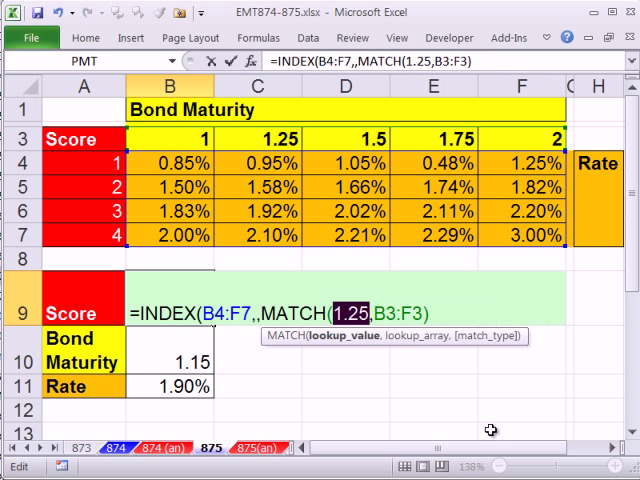
type("MROUND(B10,.25)")
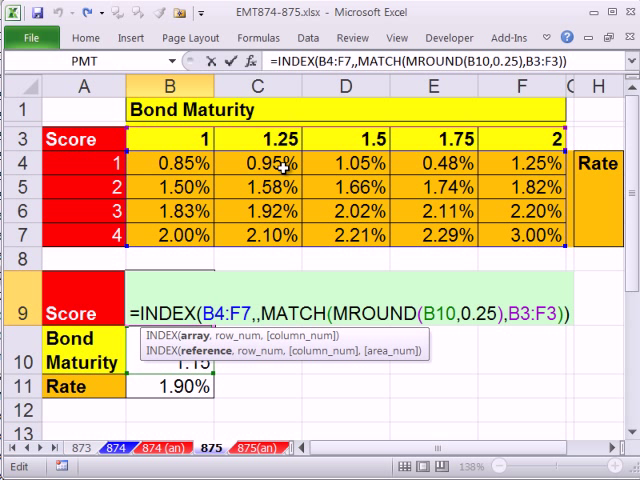
mouse_move(68, 352)
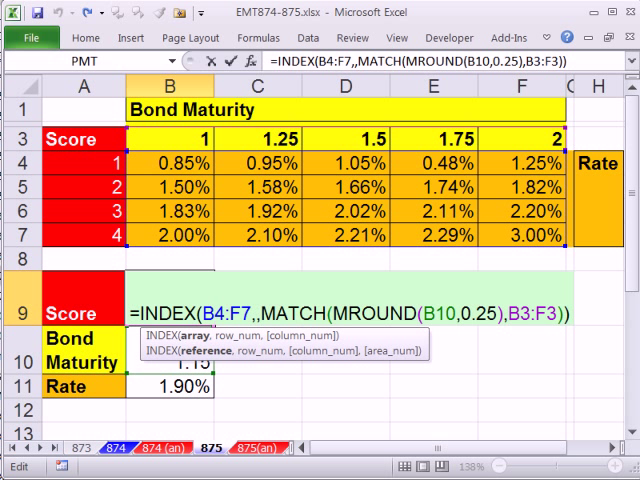
key("f4")
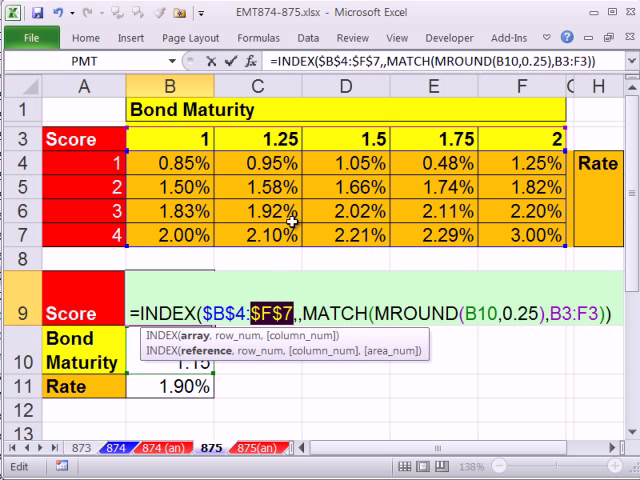
key("f4")
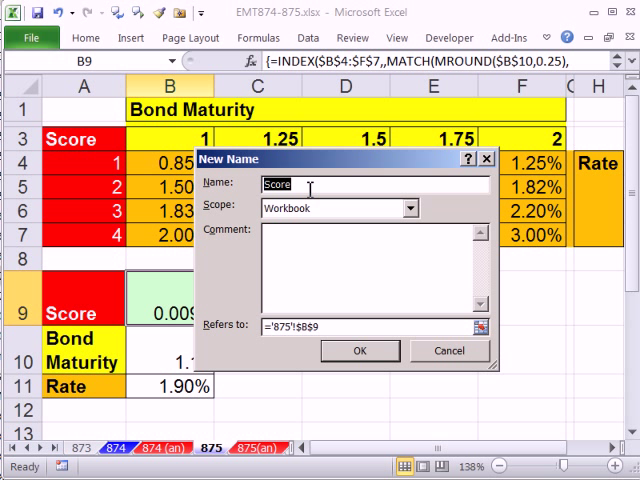
Step: Define the INDEX/MATCH formula as workbook name 'Rate' and close Name Manager
type("Rate")
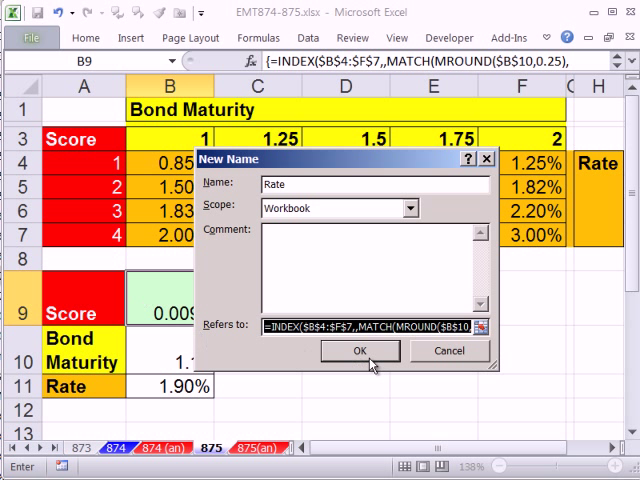
left_click(360, 352)
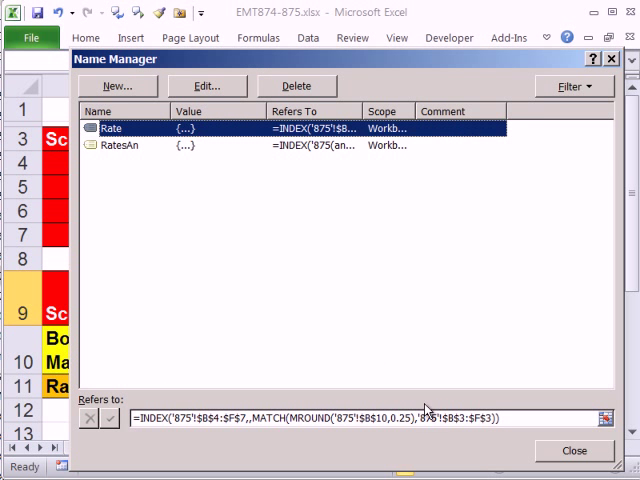
left_click(574, 450)
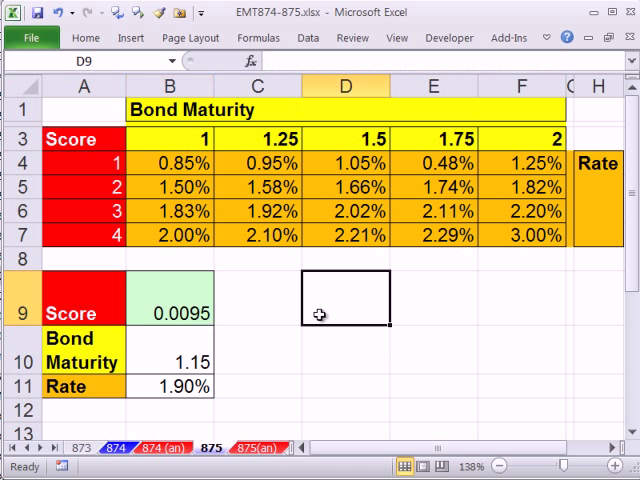
Step: Preview =Rate in D9, set B10 to =1+(C3-B3)/2 giving 1.125, and abandon a test =ra entry
type("=Rate")
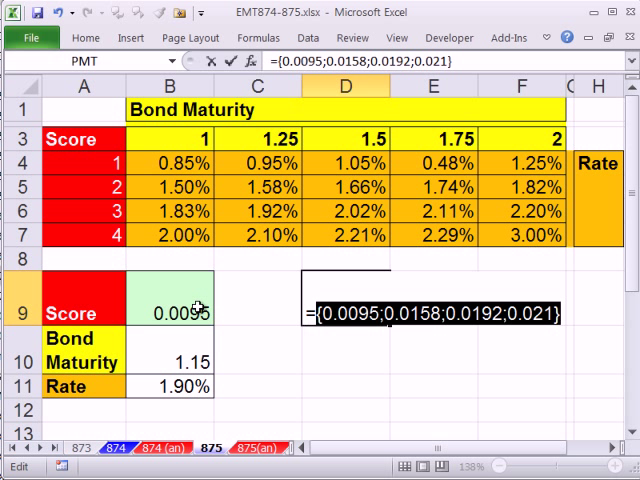
left_click(168, 352)
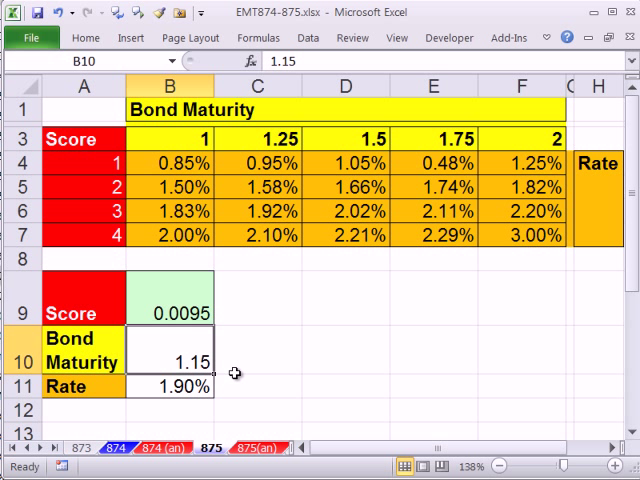
type("=")
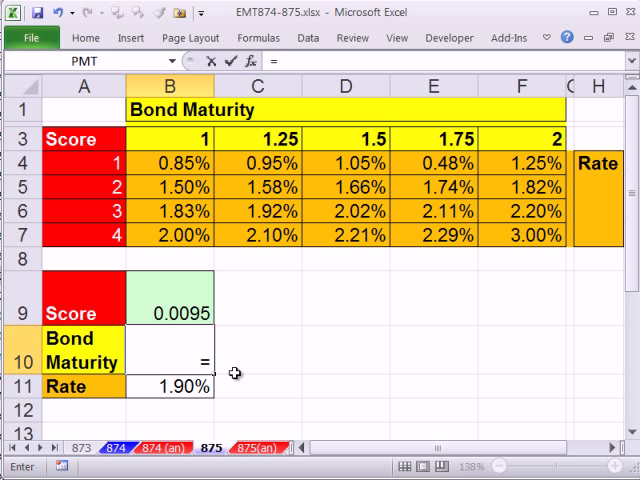
type("1+(C3-B3")
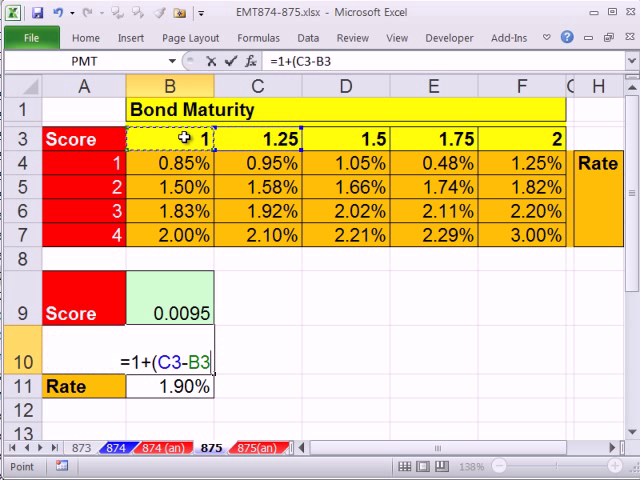
type("/2")
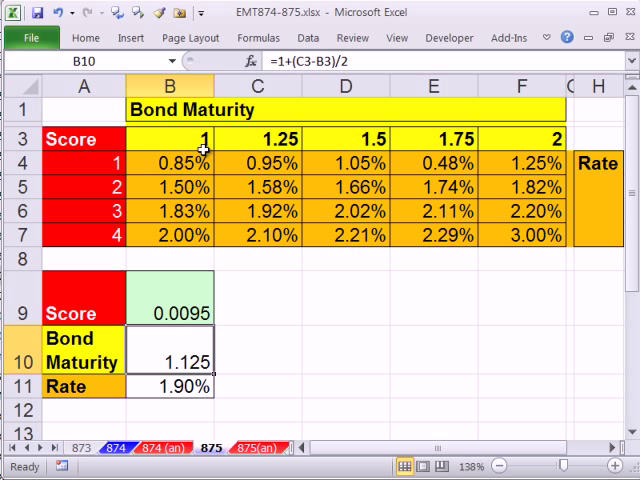
type("=ra")
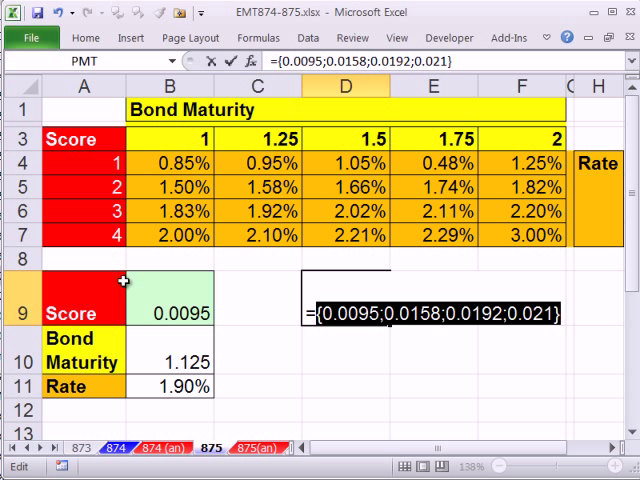
key("Escape")
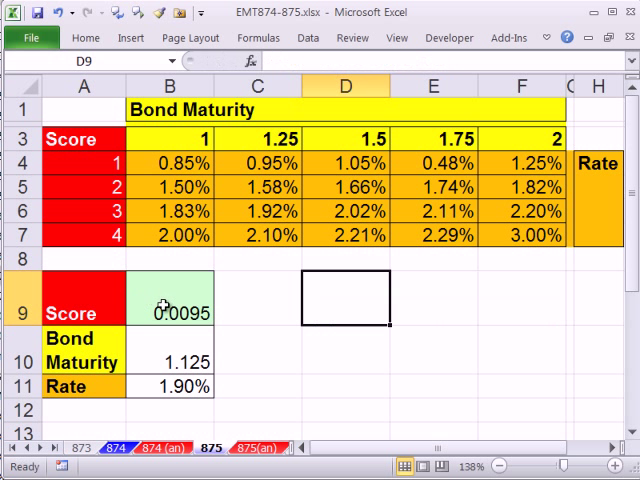
Step: Select Score cell B9 and clear its old lookup formula
left_click(168, 300)
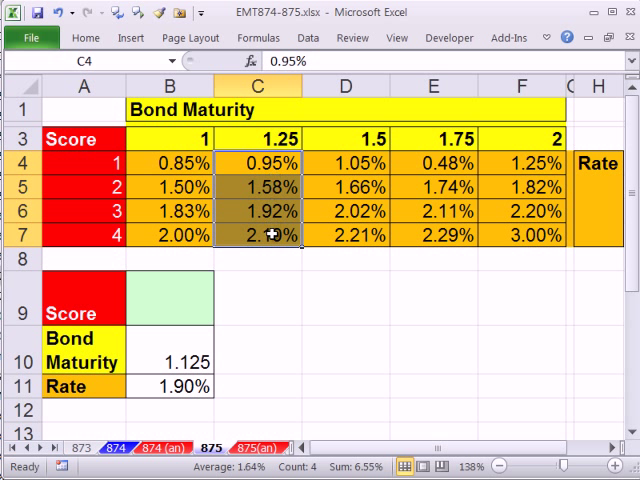
mouse_move(260, 272)
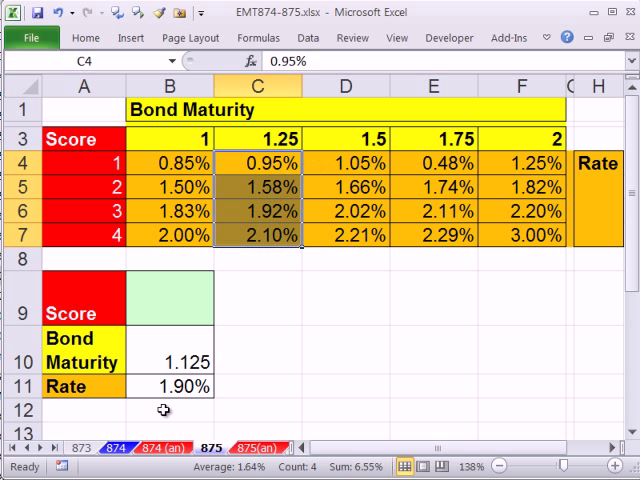
mouse_move(246, 398)
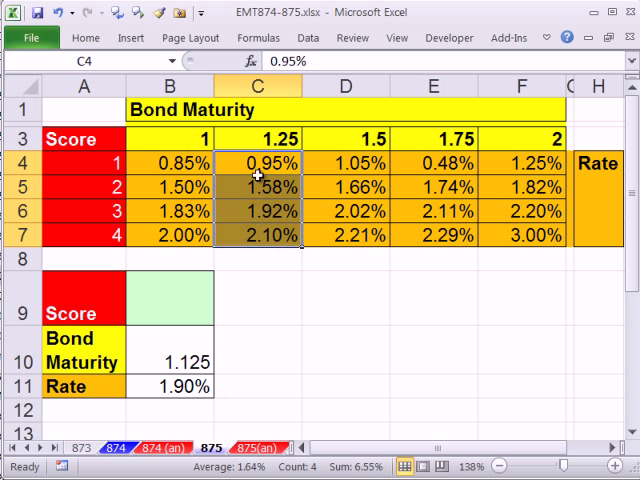
mouse_move(272, 344)
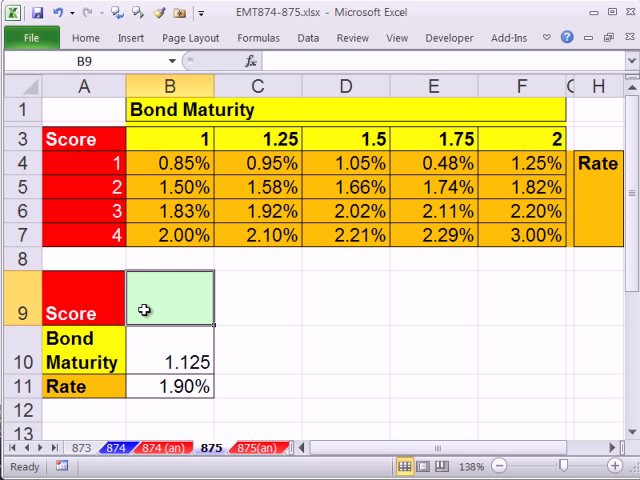
Step: Enter =B11-Rate in B9 and evaluate it with F9 to see the difference array
type("=")
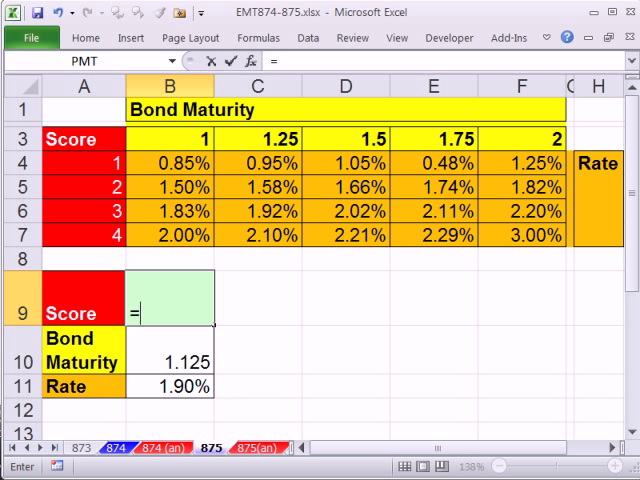
left_click(168, 388)
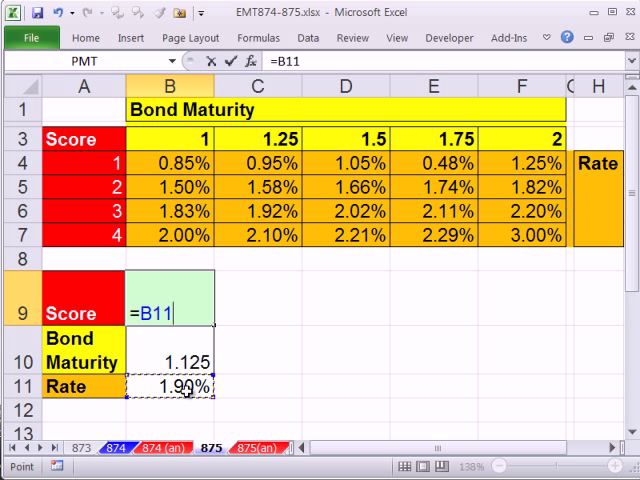
type("-")
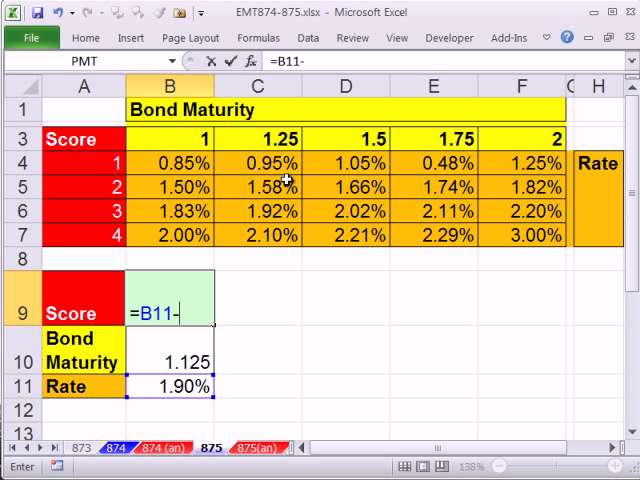
type("Rate")
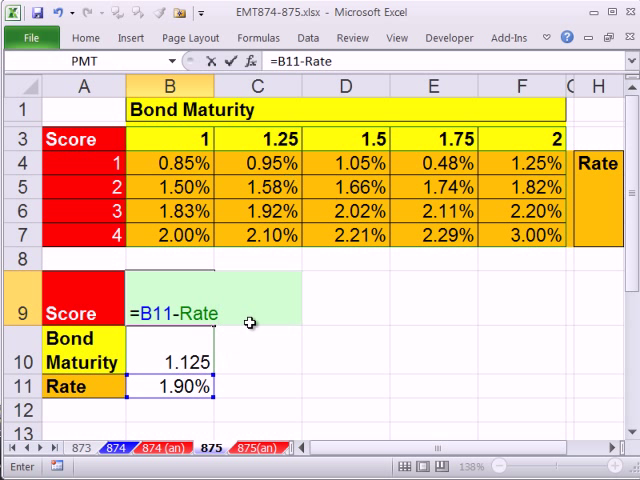
double_click(174, 312)
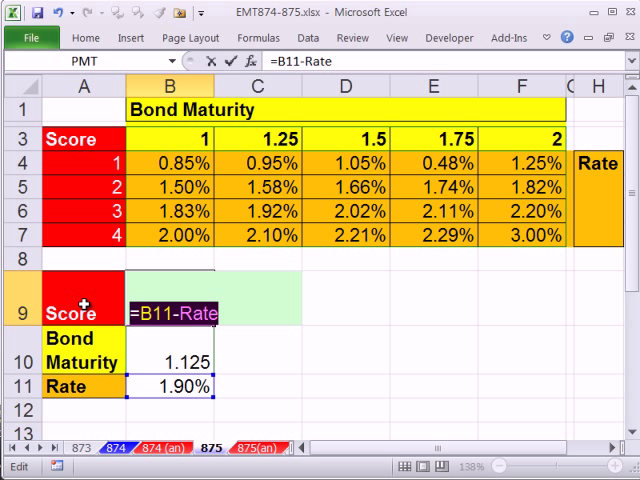
key("F9")
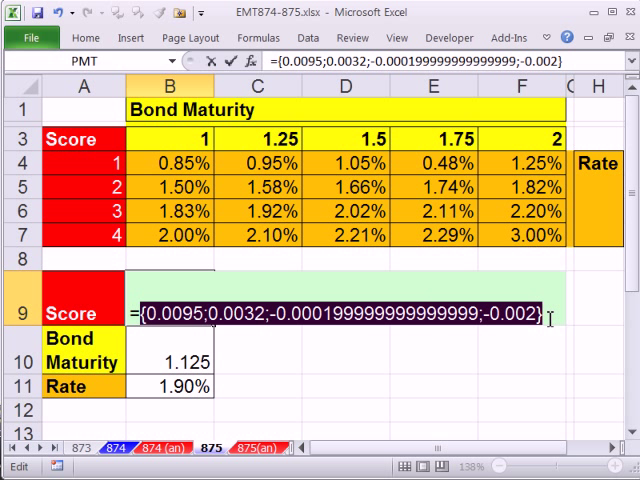
Step: Wrap the expression as =ABS(B11-Rate) and evaluate the absolute differences with F9
type("=B11-Rate")
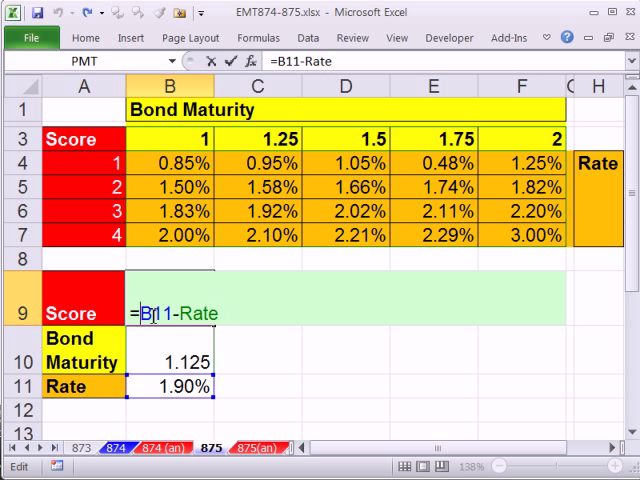
type("ABS(")
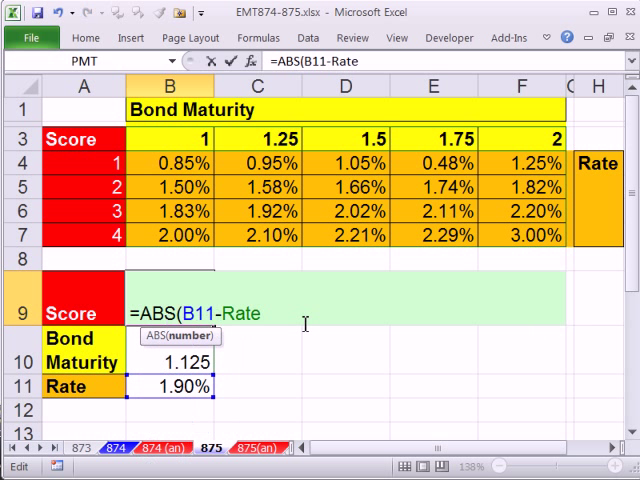
type(")")
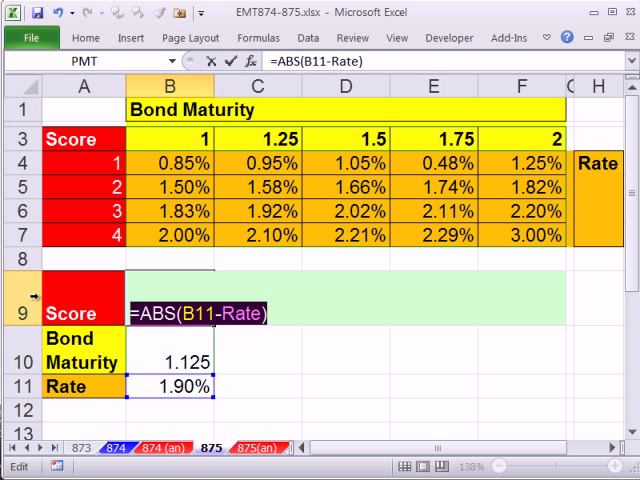
key("F9")
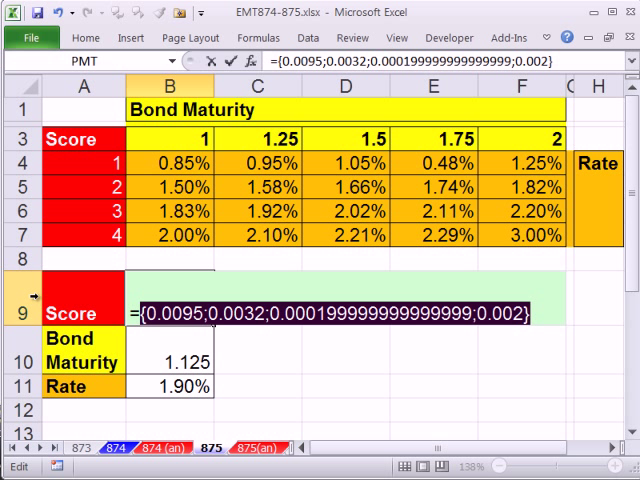
mouse_move(388, 324)
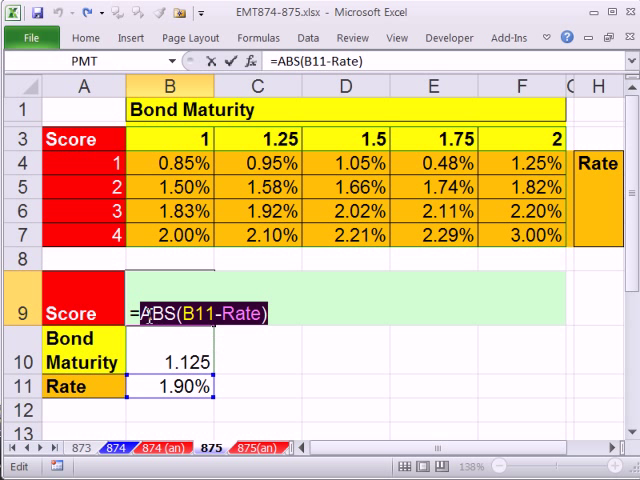
Step: Wrap in MIN(), then build =MATCH(MIN(ABS(B11-Rate)),ABS(B11-Rate),0) in B9
type("MIN(")
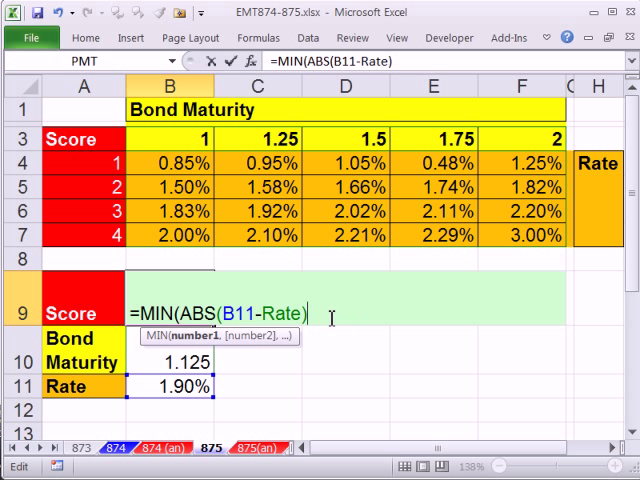
type(")")
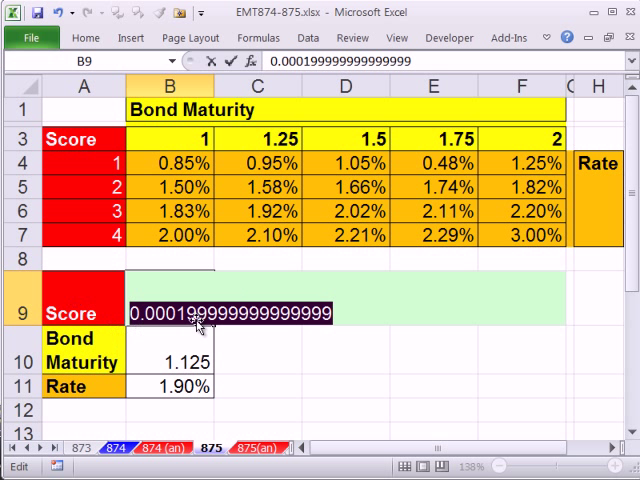
mouse_move(276, 236)
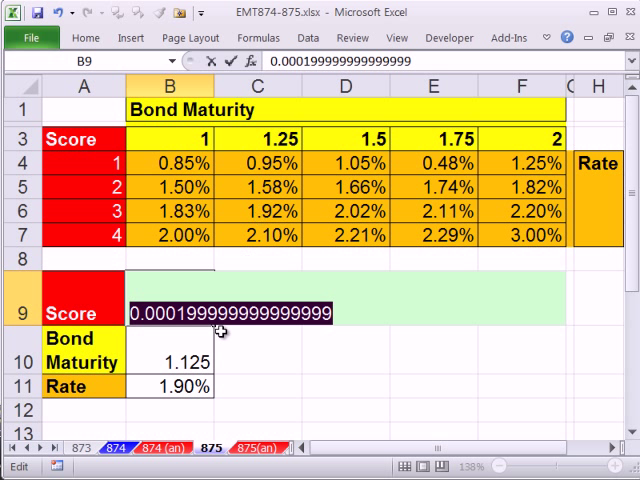
type("=MIN(ABS(B11-Rate))")
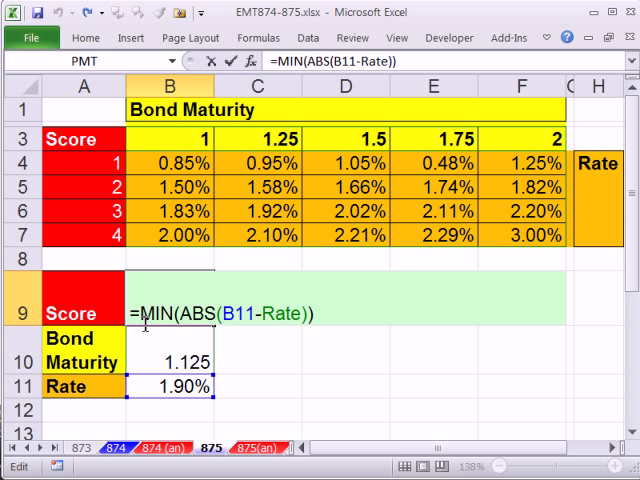
type("MATCH(")
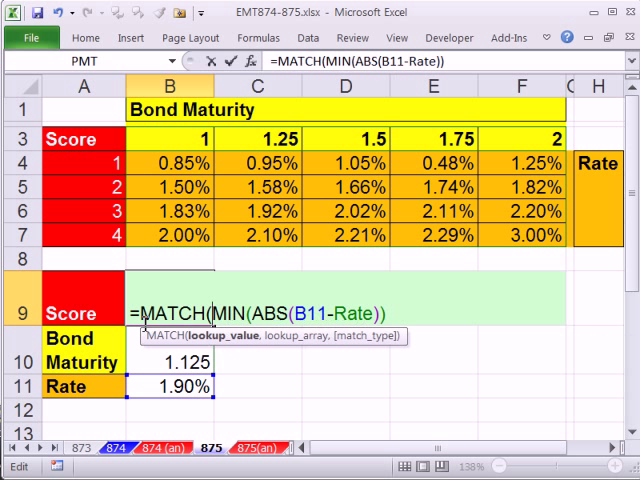
mouse_move(404, 318)
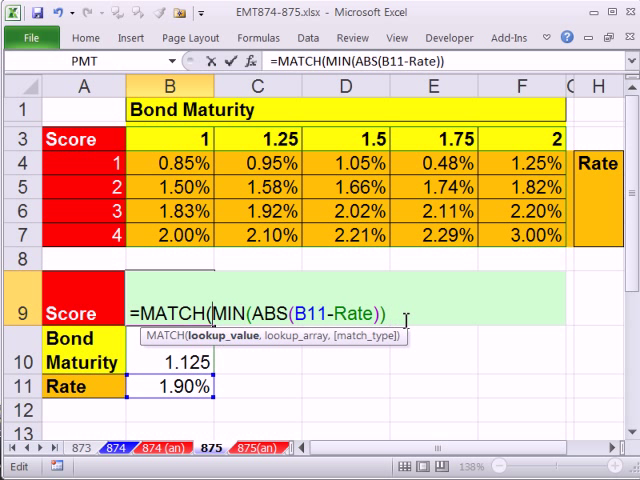
type(",ABS(B11-Rate")
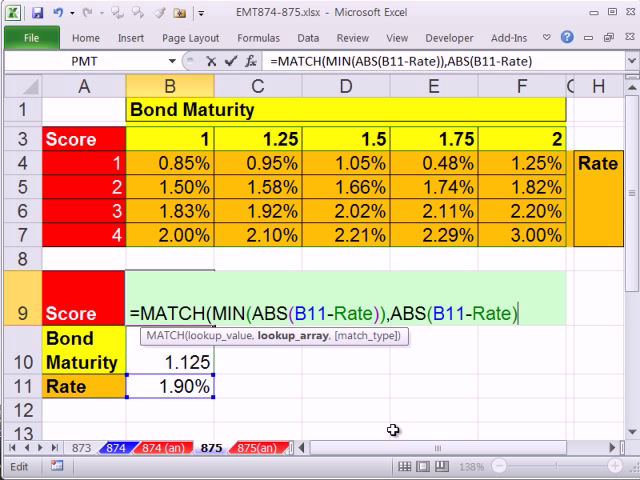
type(",")
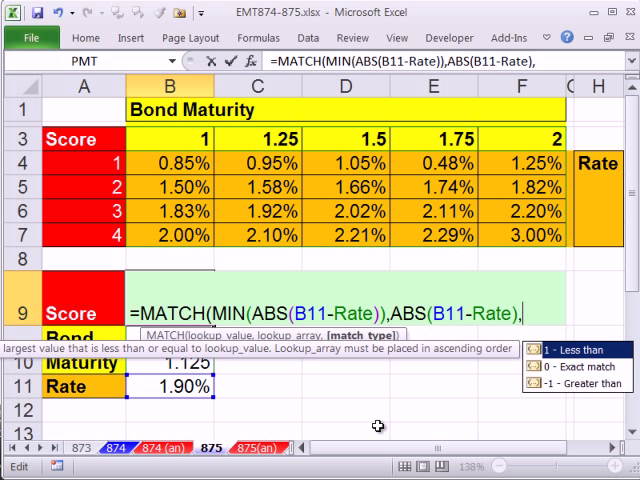
type("0)")
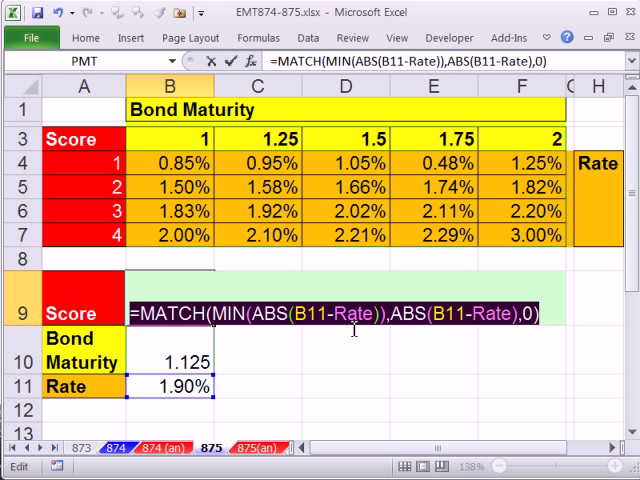
mouse_move(360, 324)
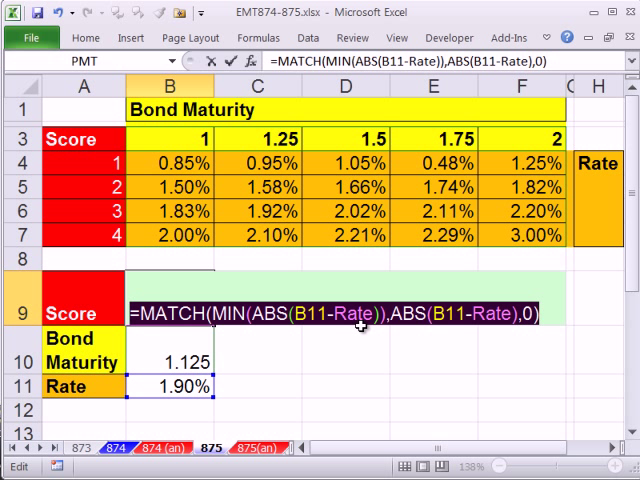
mouse_move(236, 344)
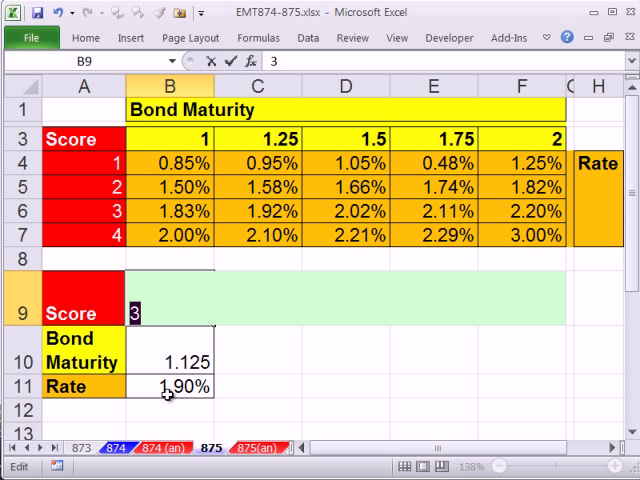
mouse_move(276, 148)
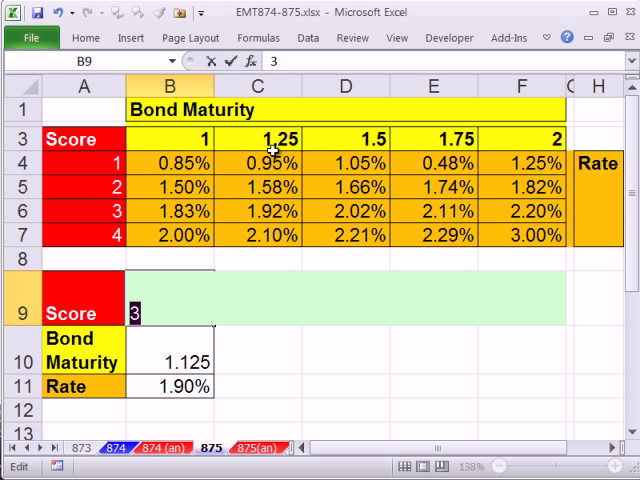
mouse_move(280, 202)
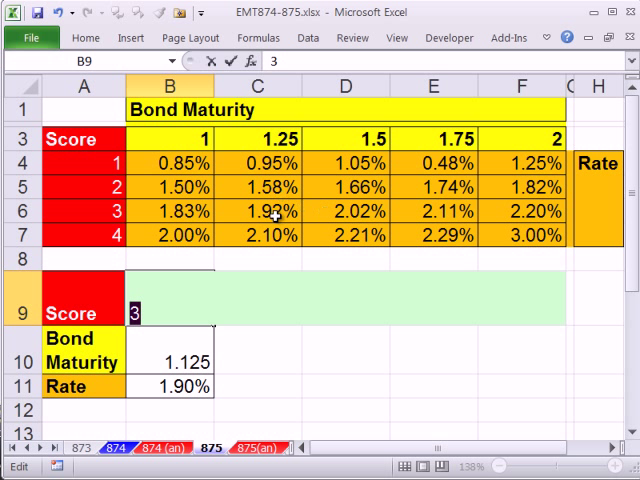
Step: Enter the MATCH(MIN(ABS(B11-Rate)),ABS(B11-Rate),0) formula in B9, returning 3
type("=MATCH(MIN(ABS(B11-Rate)),ABS(B11-Rate),0)")
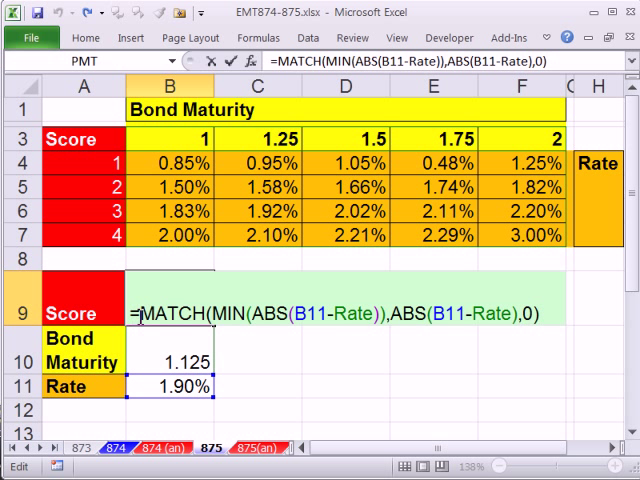
mouse_move(292, 380)
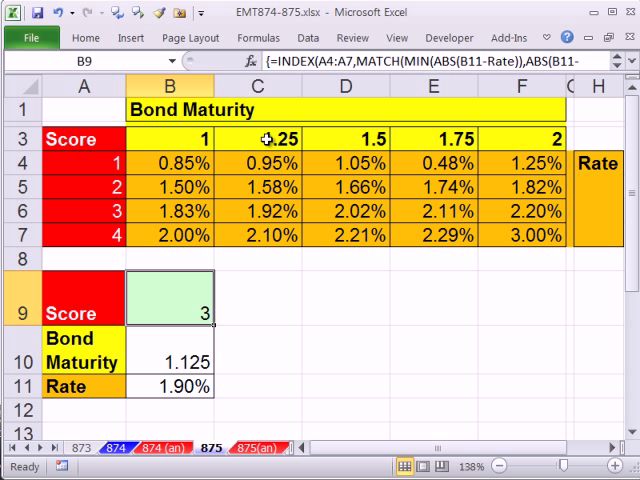
mouse_move(284, 190)
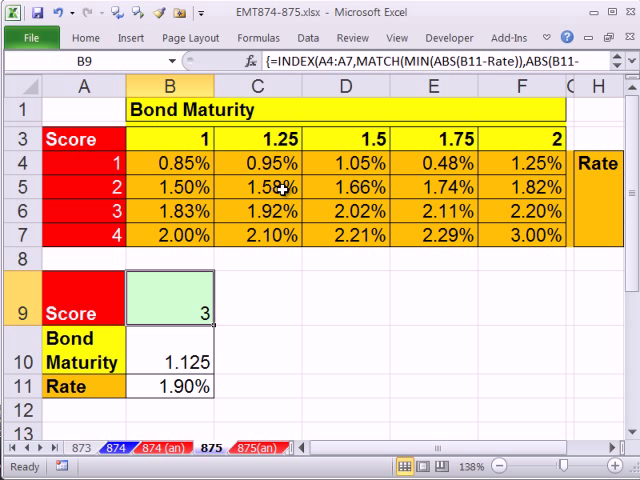
mouse_move(238, 312)
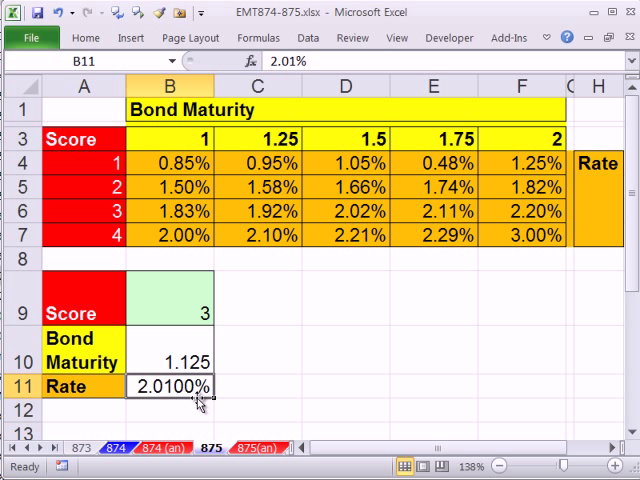
mouse_move(278, 218)
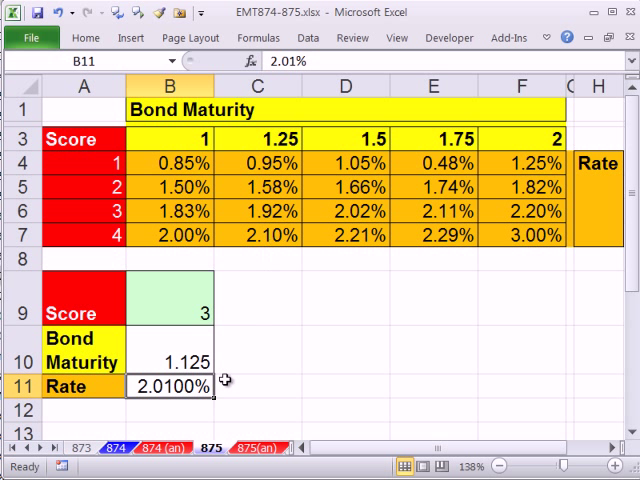
mouse_move(112, 234)
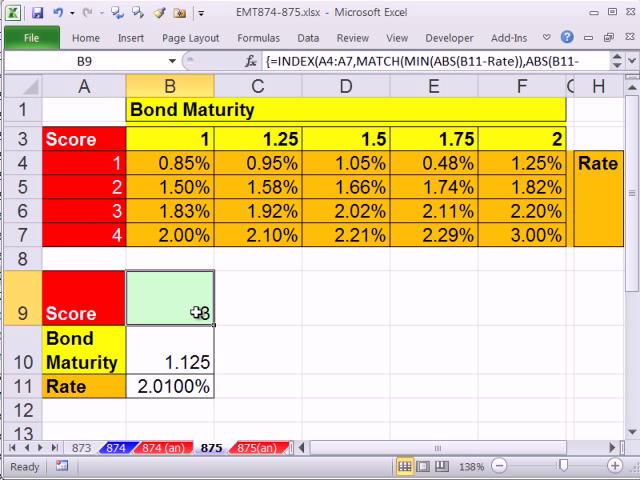
Step: Array-enter =ABS(B11-Rate) in D9:D12 showing 0.0106, 0.0043, 0.0009, 0.0009, and inspect a tied value
double_click(170, 300)
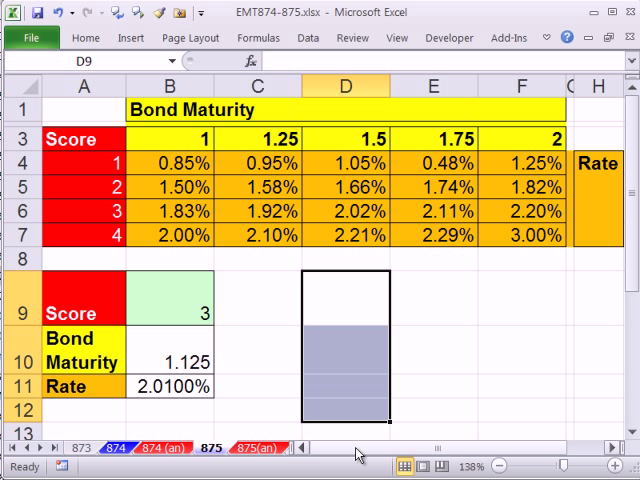
type("=")
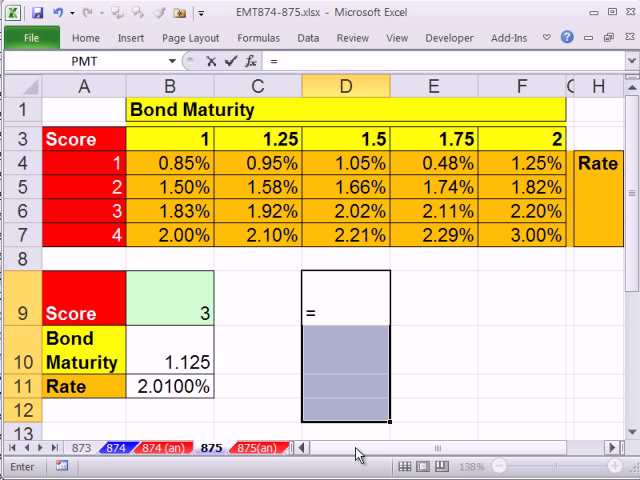
type("=ABS(B11-Rate)")
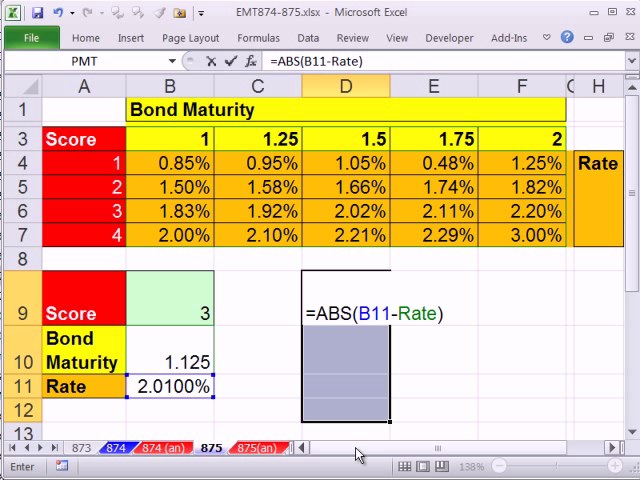
key("ctrl+shift+enter")
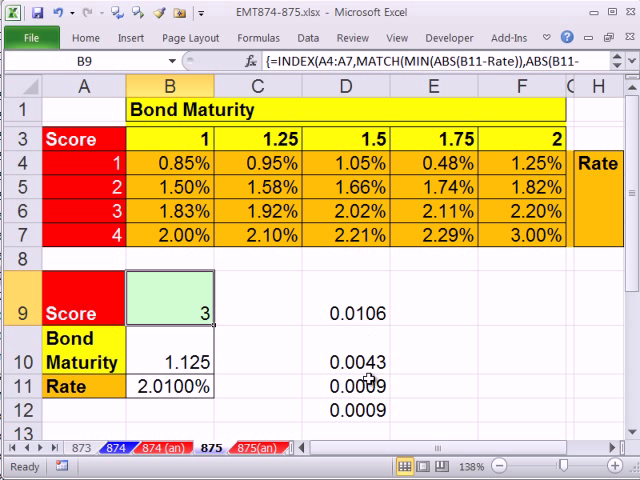
left_click(344, 386)
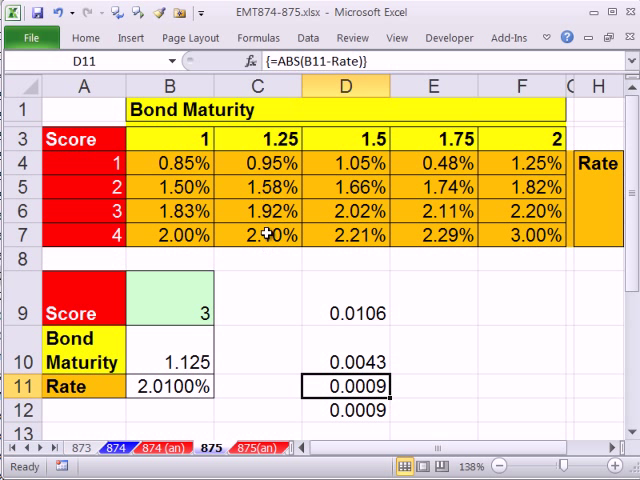
mouse_move(422, 394)
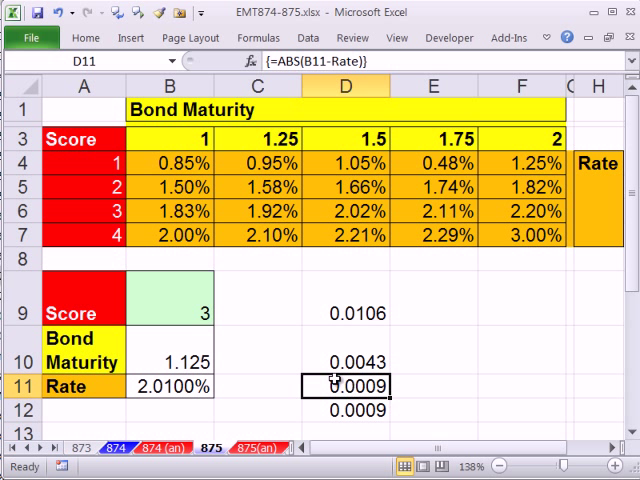
mouse_move(178, 292)
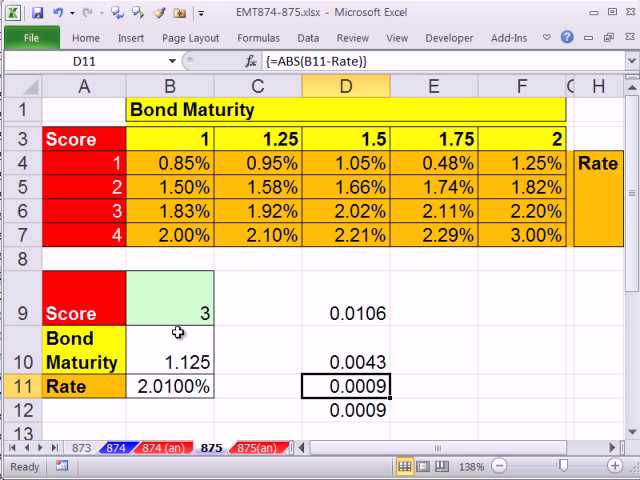
mouse_move(368, 344)
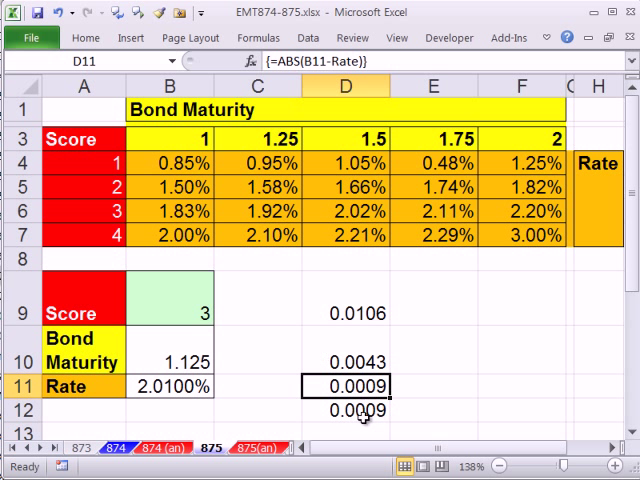
mouse_move(390, 292)
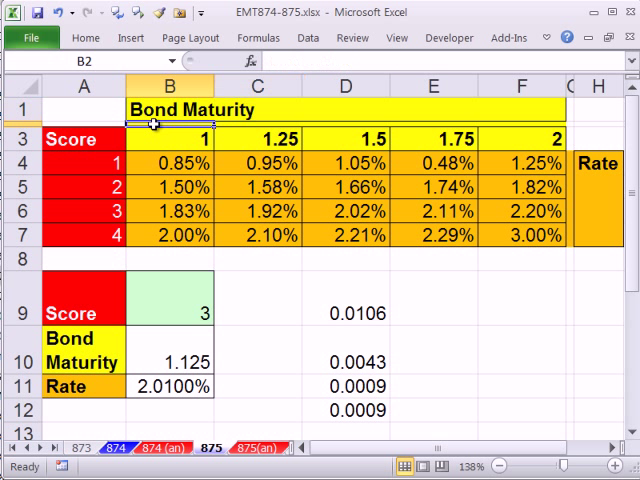
Step: Sort the rate table largest to smallest from B4 so Score returns 4, then select the tied differences
left_click(598, 162)
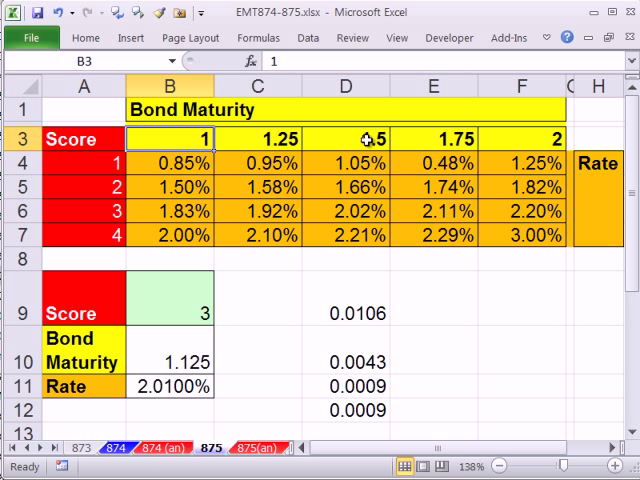
left_click(168, 160)
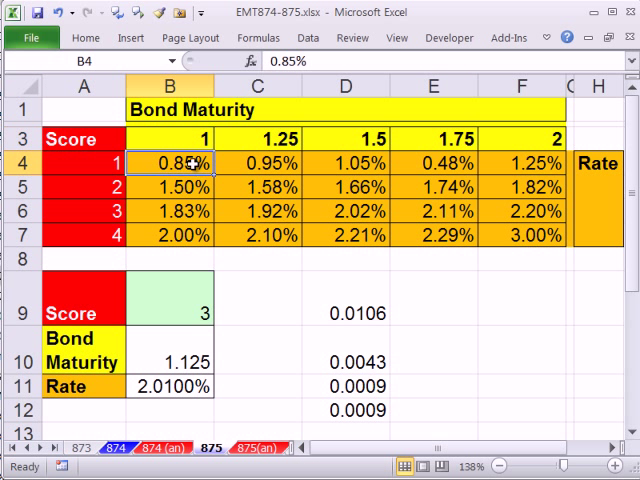
right_click(172, 162)
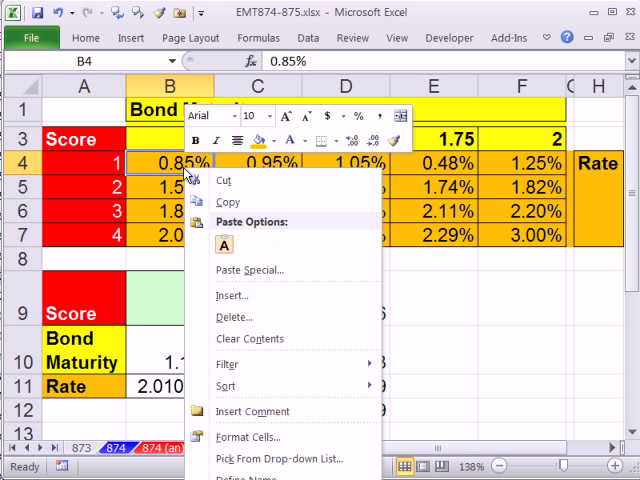
mouse_move(228, 384)
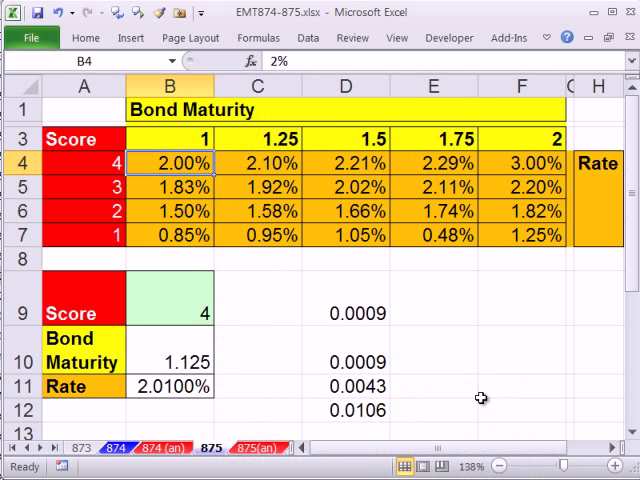
left_click_drag(344, 312, 344, 410)
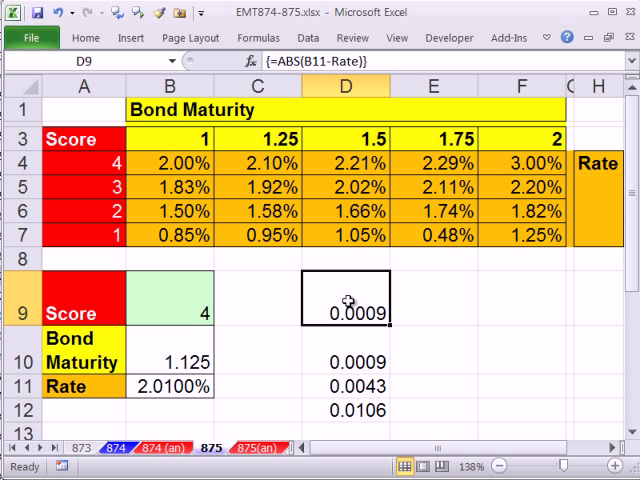
mouse_move(118, 162)
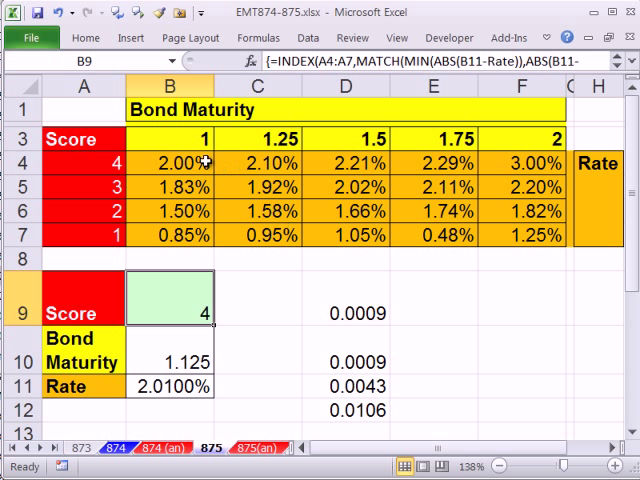
mouse_move(258, 248)
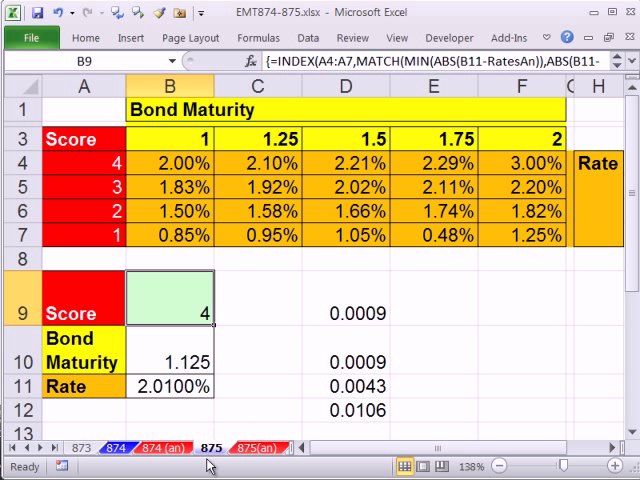
mouse_move(232, 416)
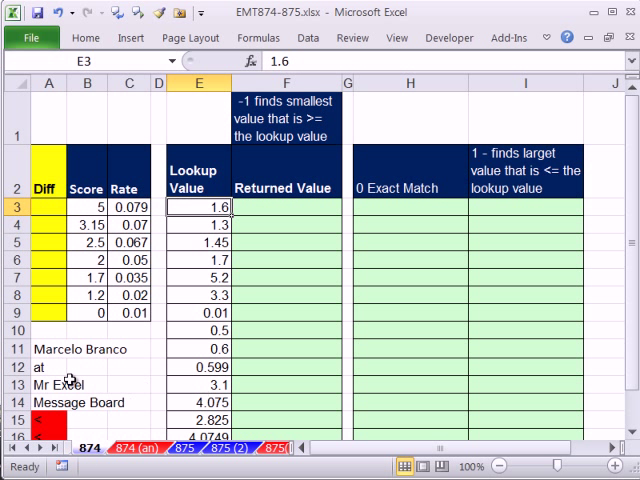
Step: Return to the 875 bond rate sheet and sort the rate table scores smallest to largest
scroll("down", 3)
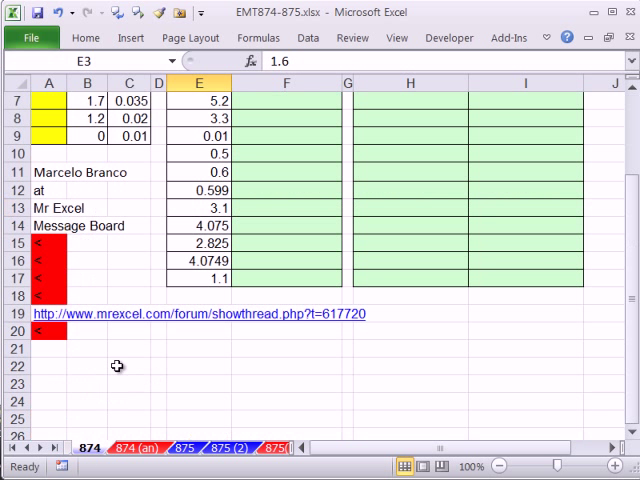
mouse_move(288, 344)
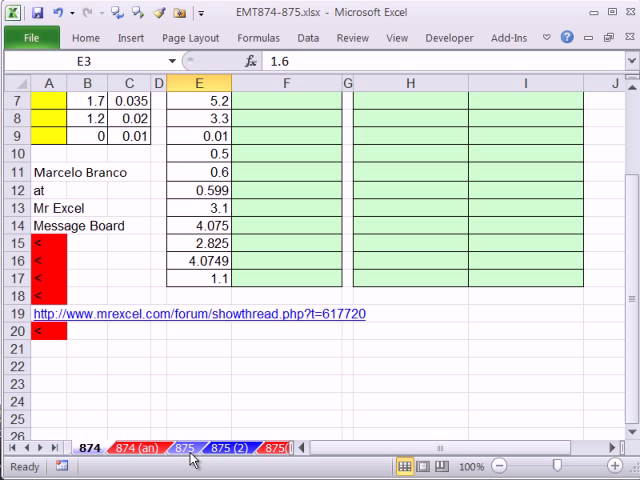
left_click(228, 448)
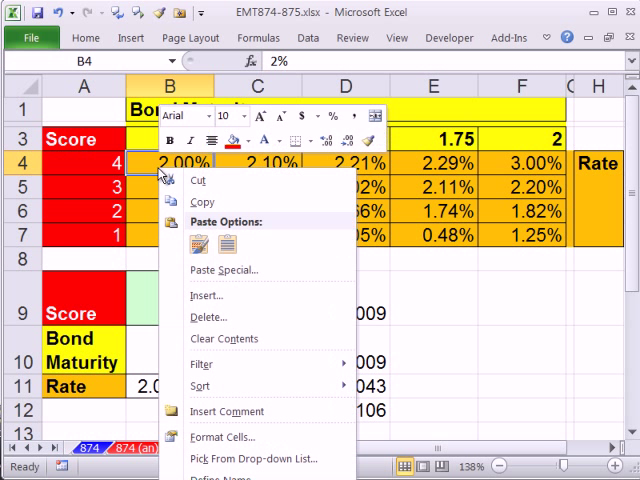
mouse_move(200, 386)
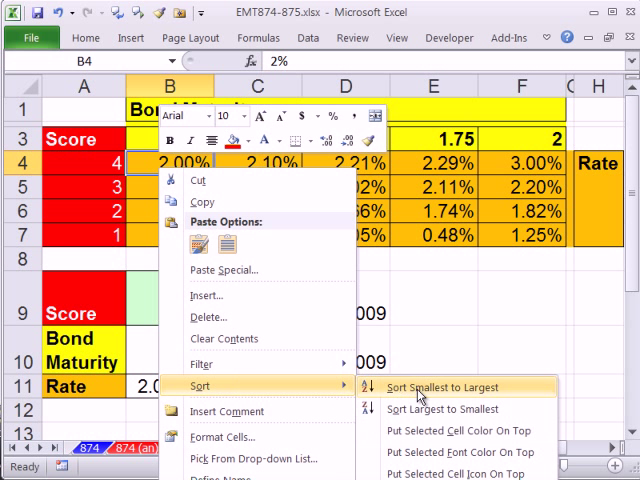
left_click(438, 388)
type("=INDEX(A4:A7,MATCH(MIN(ABS(B11-RatesAn)),ABS(B11-LARGE(RatesAn),-1))")
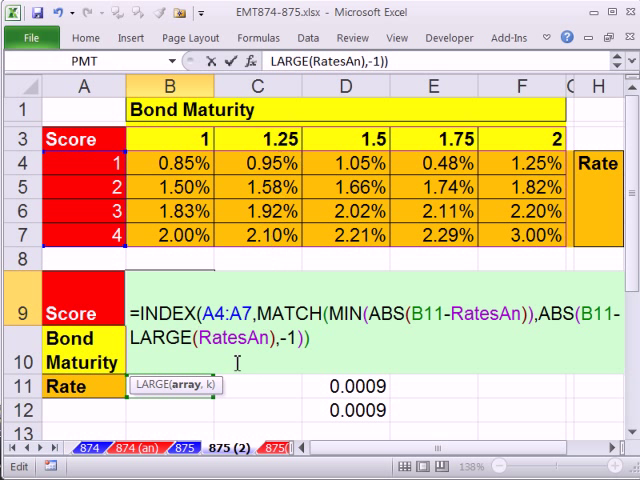
mouse_move(236, 364)
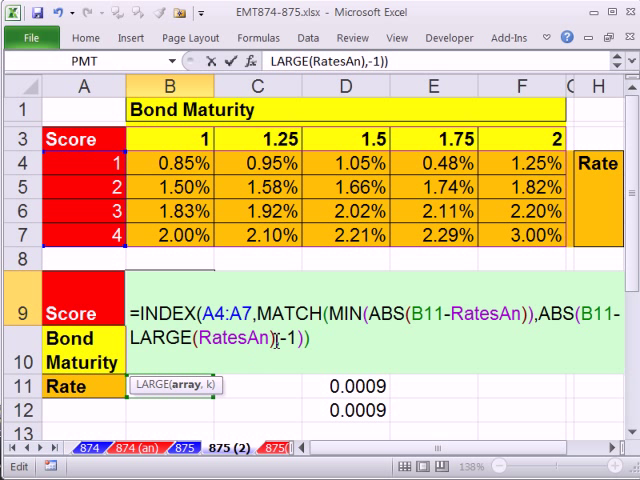
Step: Rewrite B9 as INDEX(LARGE(...,{1,2,3,4}),MATCH(...)) array formula returning score 4
type(",")
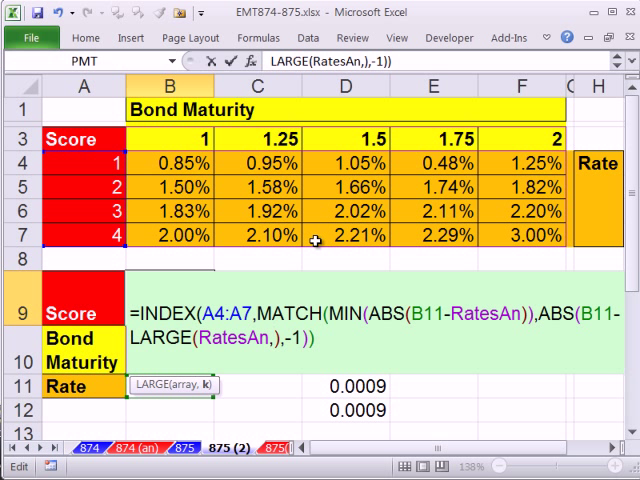
type("{")
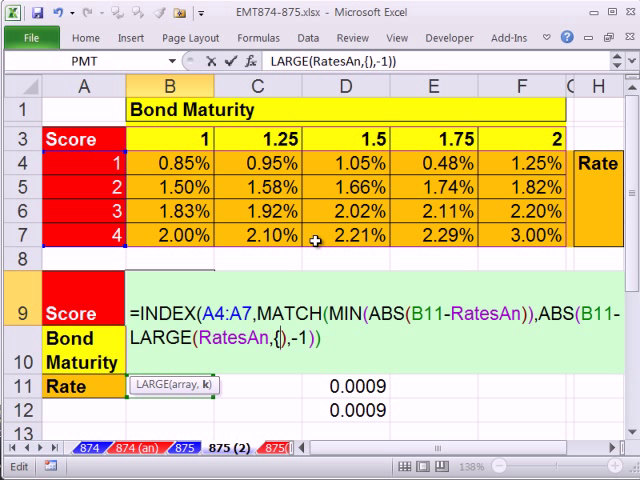
type("1,2,3,4})")
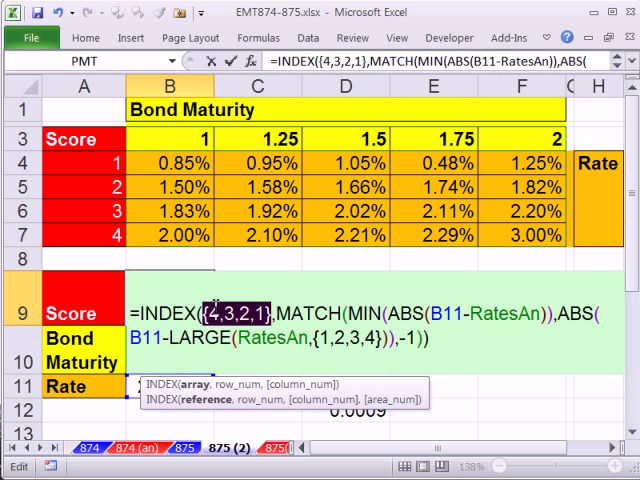
mouse_move(356, 398)
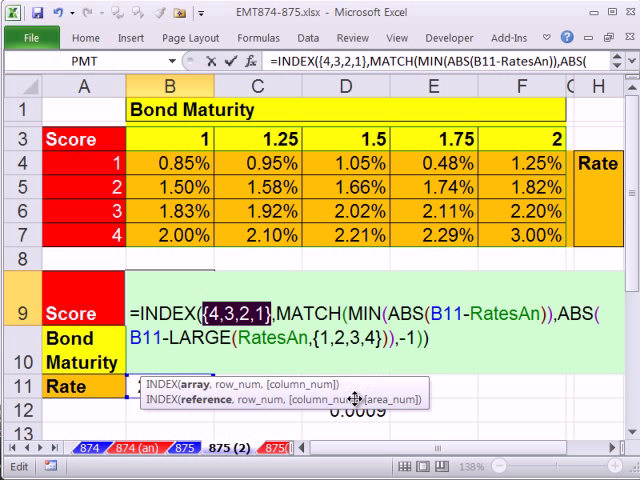
key("Enter")
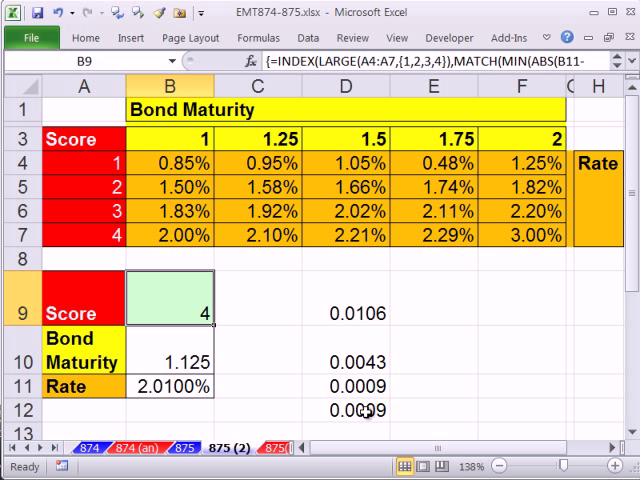